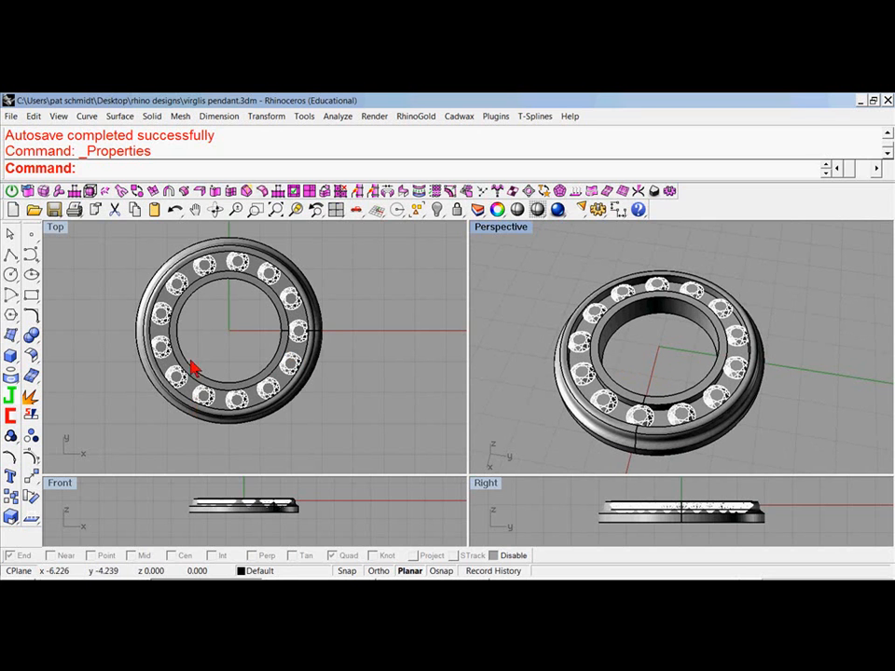
mouse_move(367, 289)
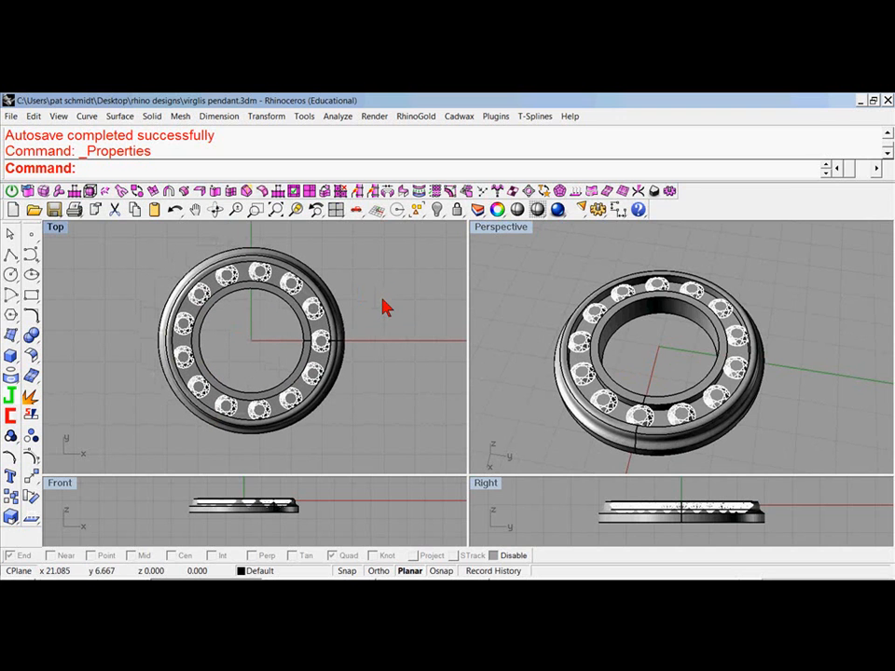
mouse_move(385, 306)
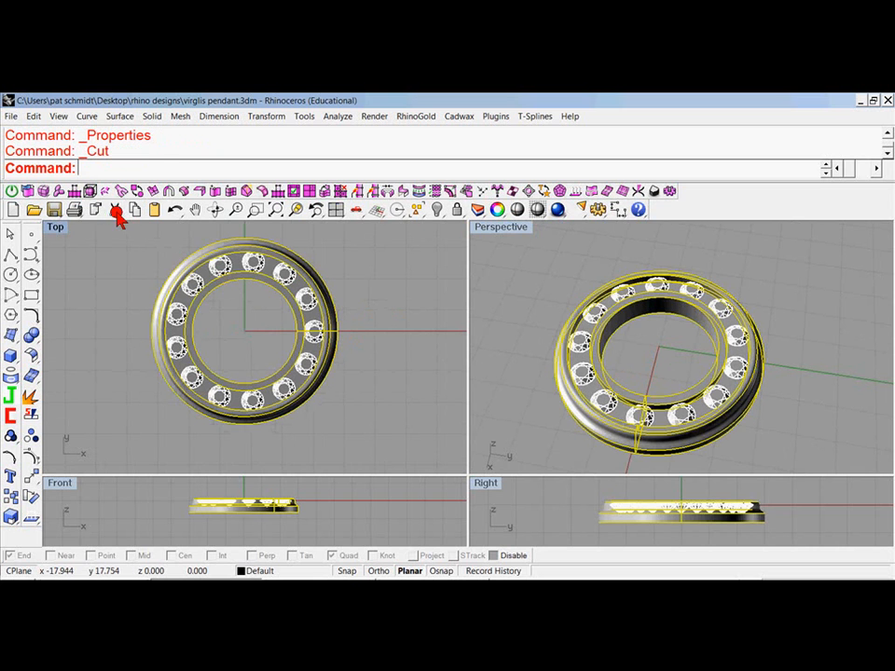
Step: Delete the old ring and polar-array the stone into 13 items around 0,0,0 over 360°
click(115, 209)
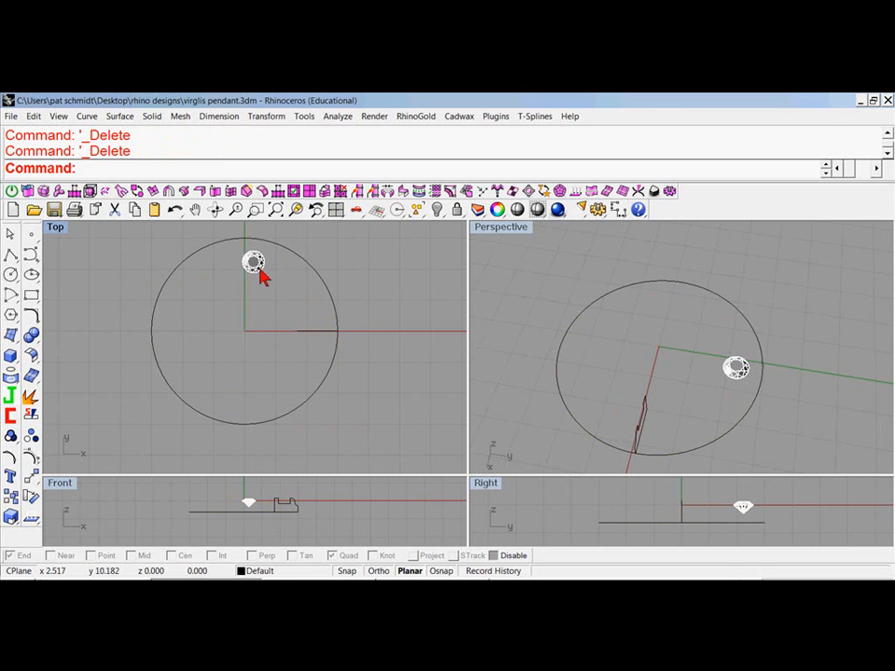
mouse_move(294, 263)
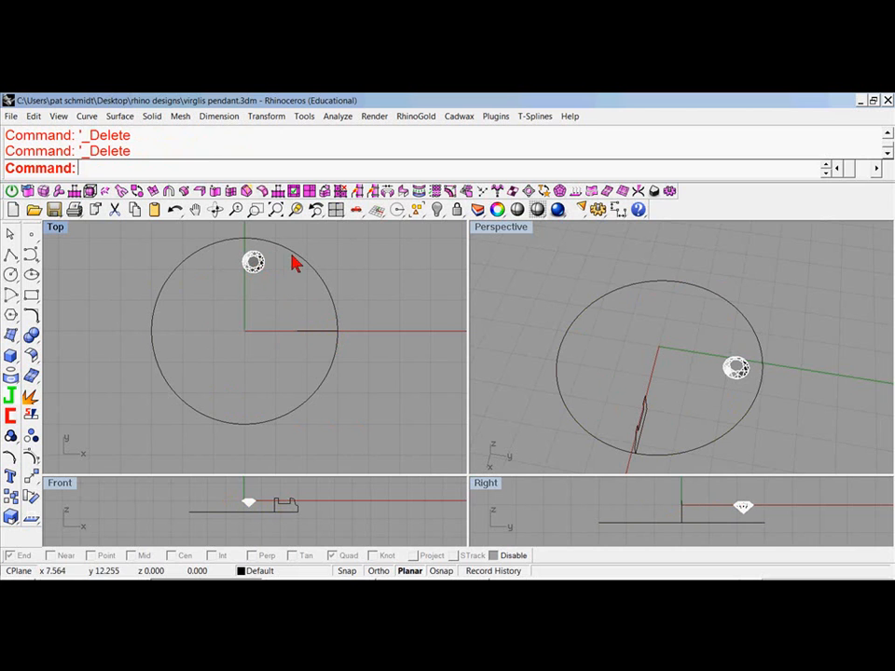
mouse_move(341, 319)
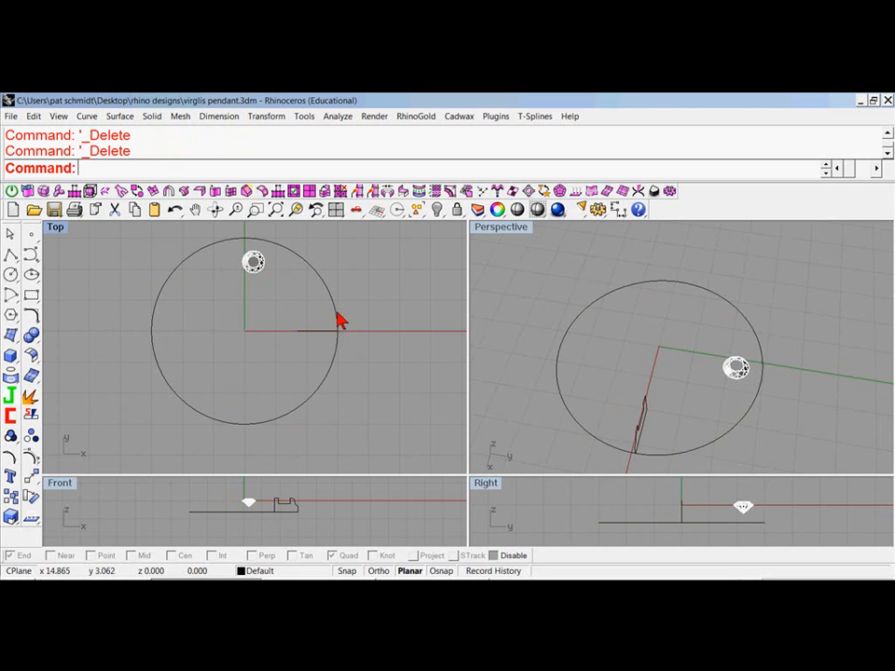
mouse_move(254, 275)
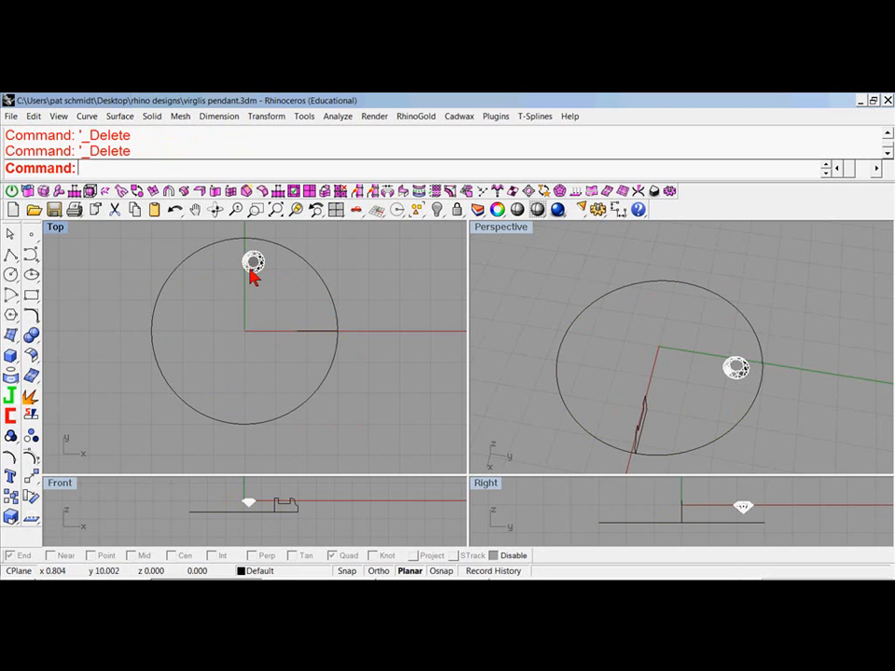
click(254, 262)
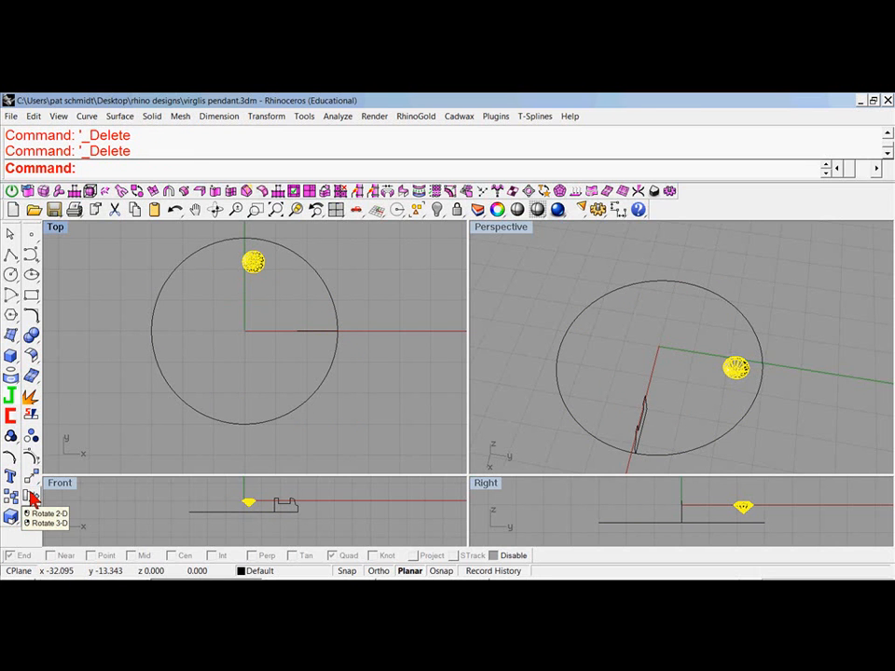
click(14, 493)
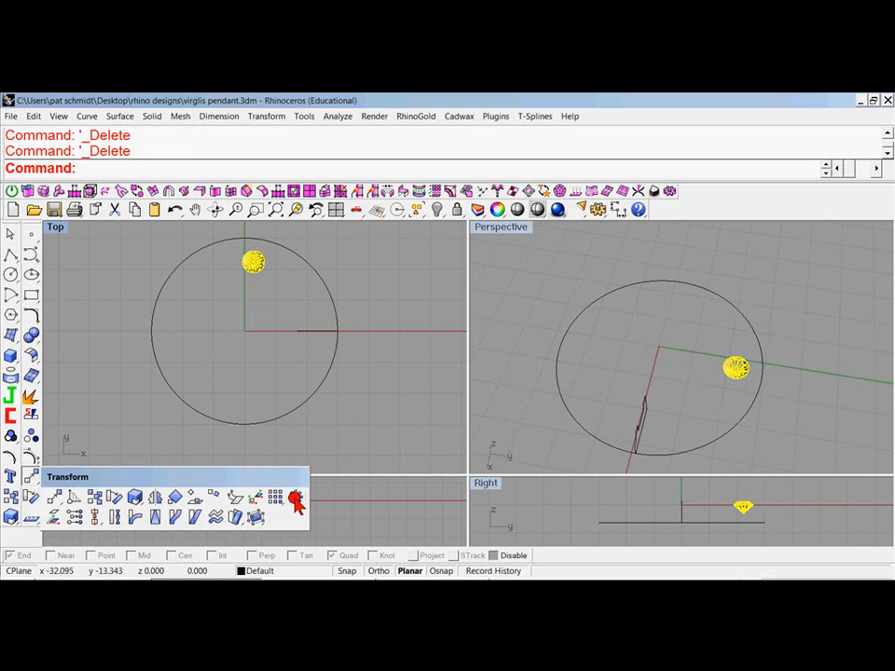
click(296, 497)
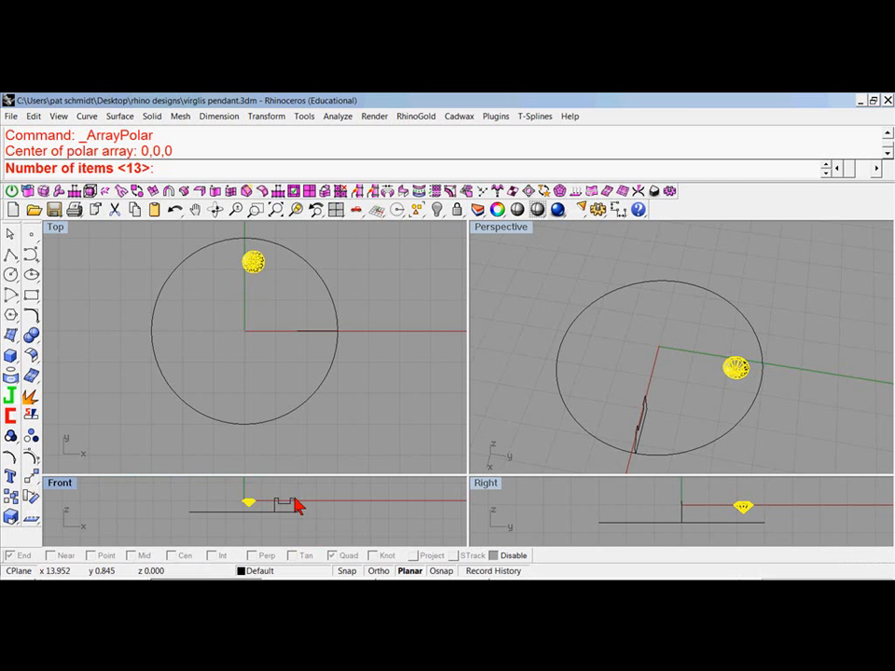
mouse_move(214, 326)
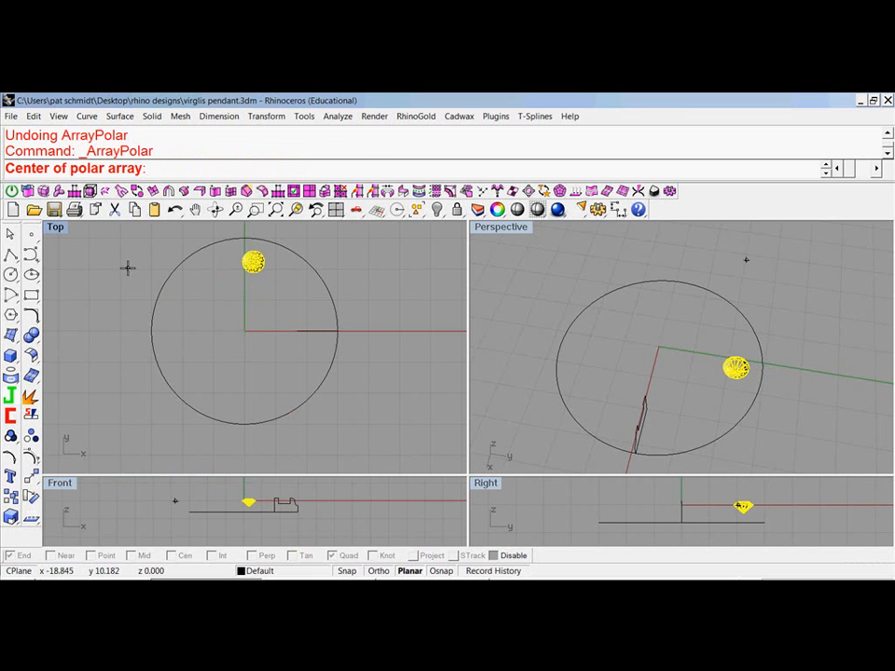
click(128, 269)
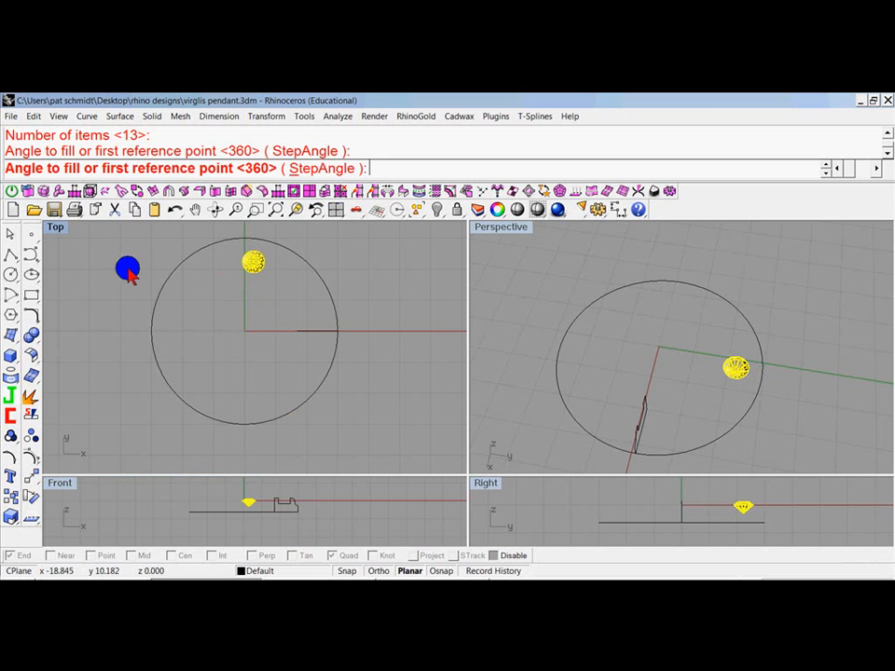
key(Enter)
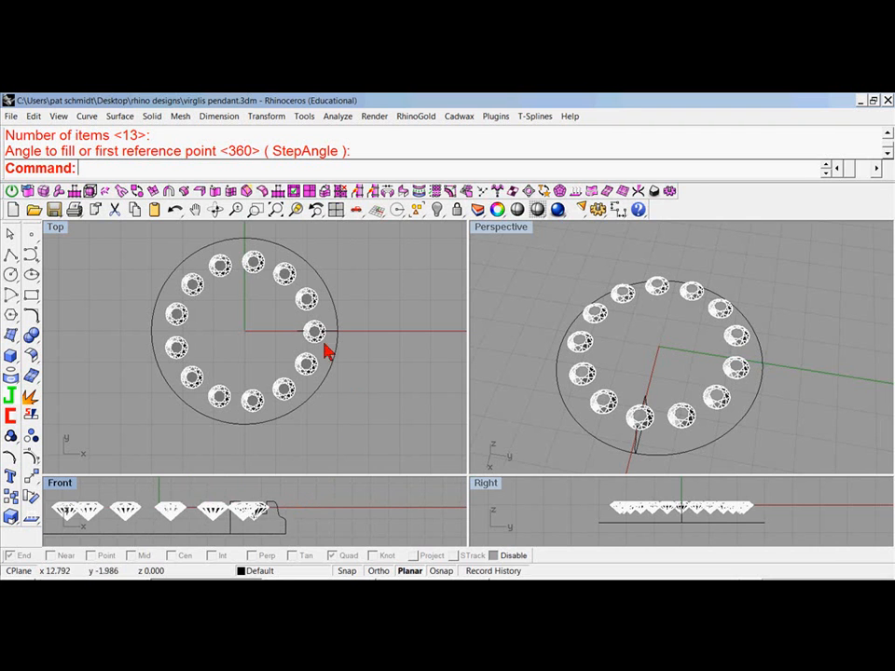
click(258, 404)
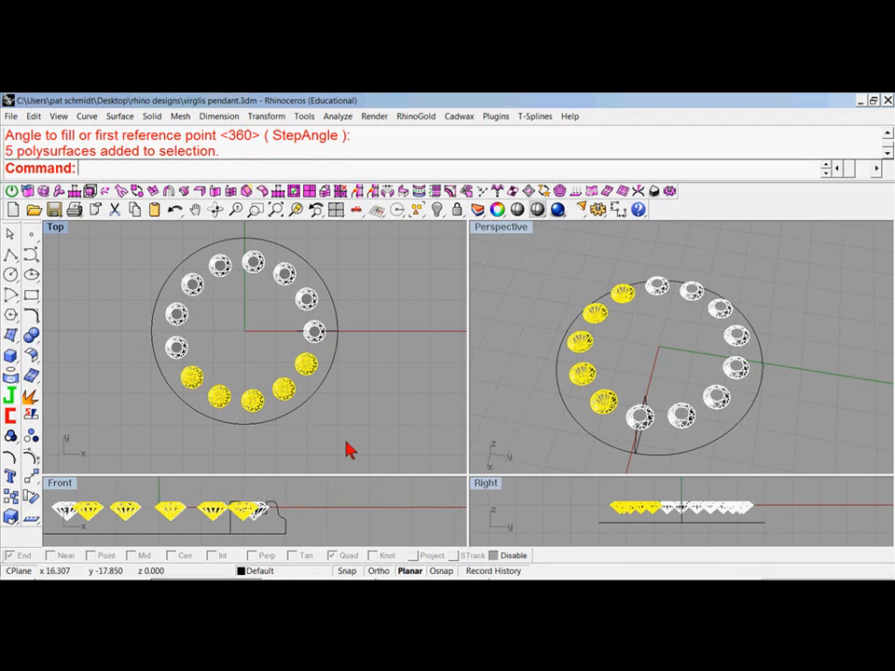
mouse_move(331, 490)
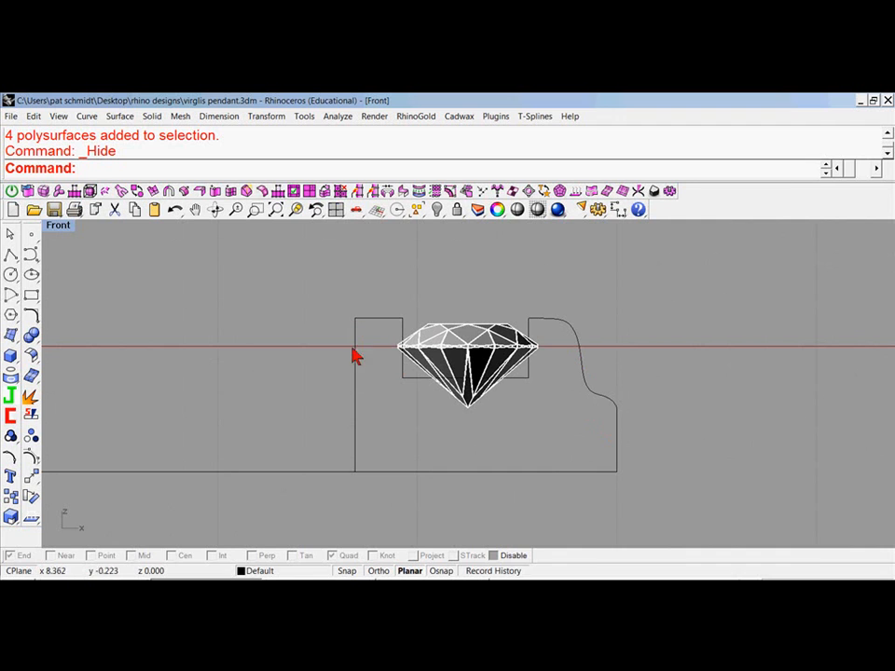
mouse_move(67, 238)
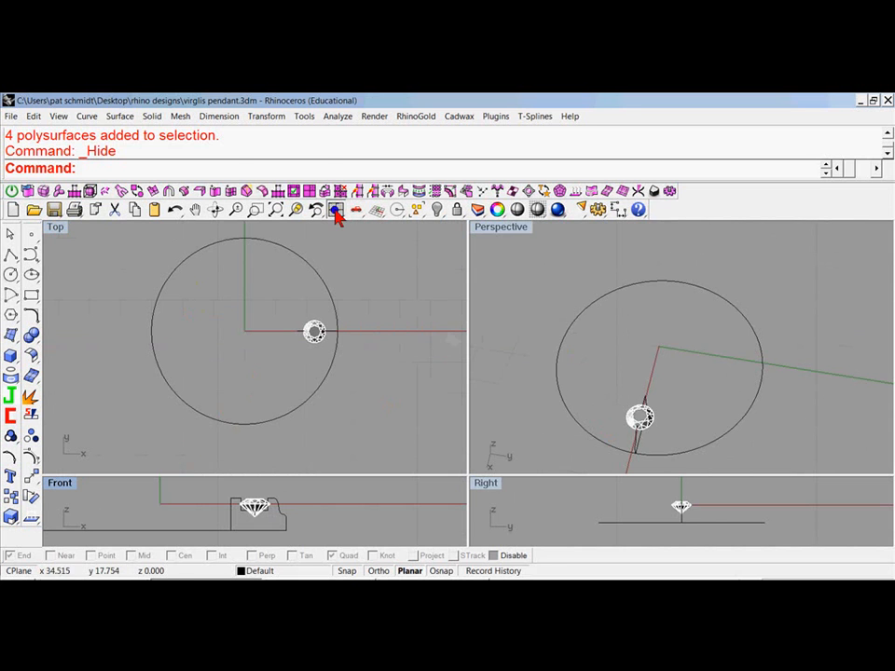
Step: Zoom extents in all views after hiding twelve of the thirteen stones
click(336, 209)
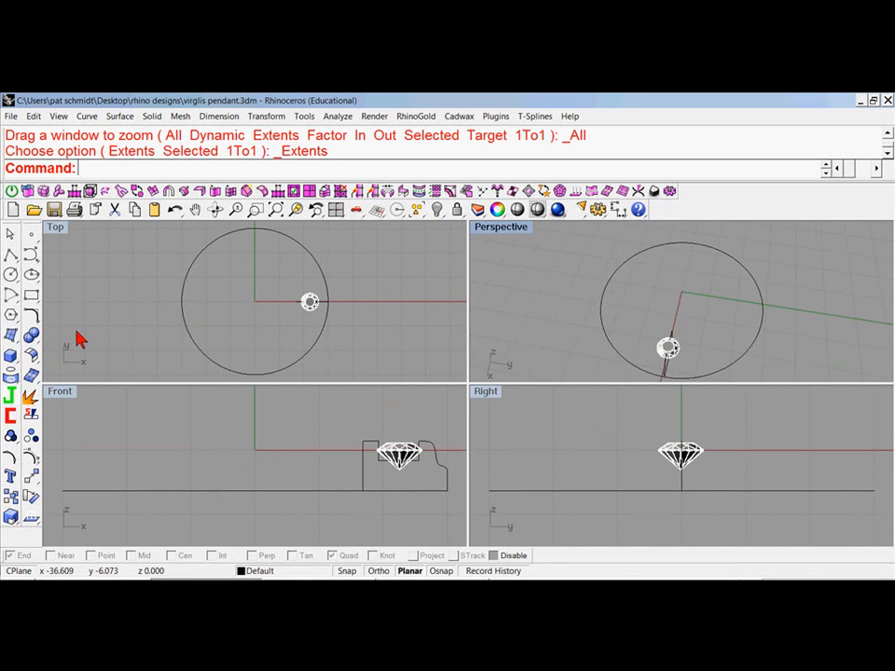
Step: Sweep1 the band profile along the circle rail and turn off isocurve visibility
click(9, 336)
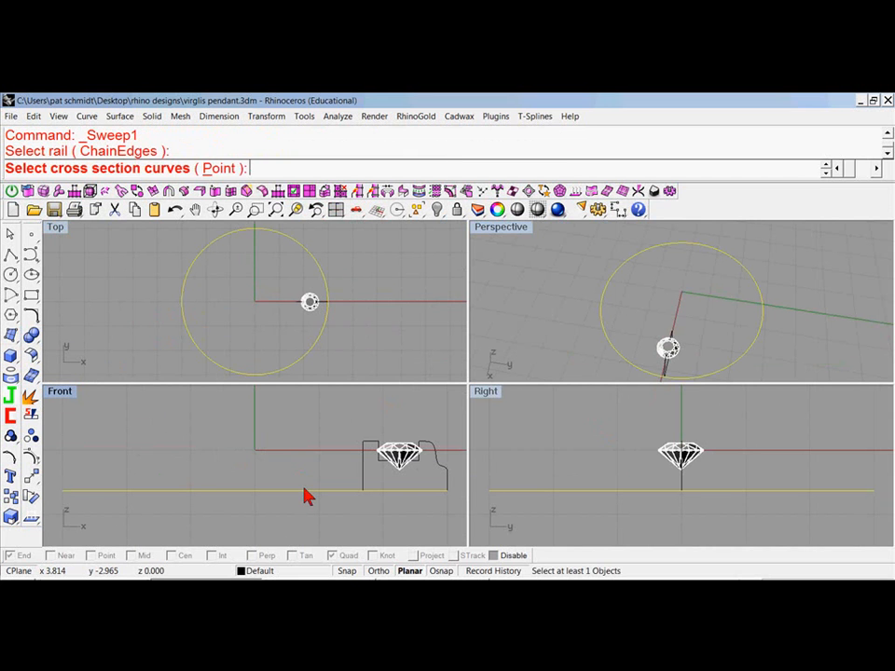
click(443, 483)
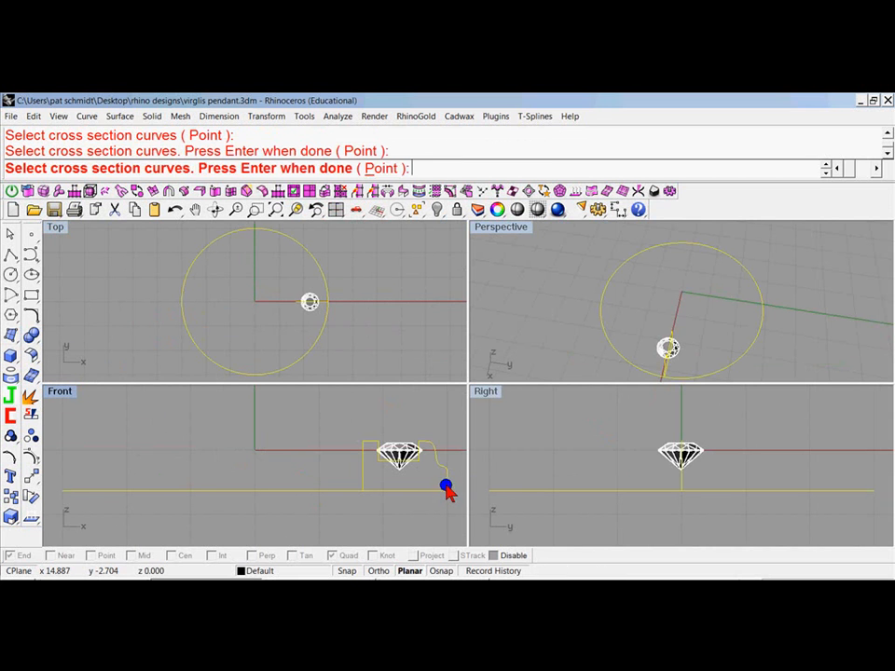
key(Enter)
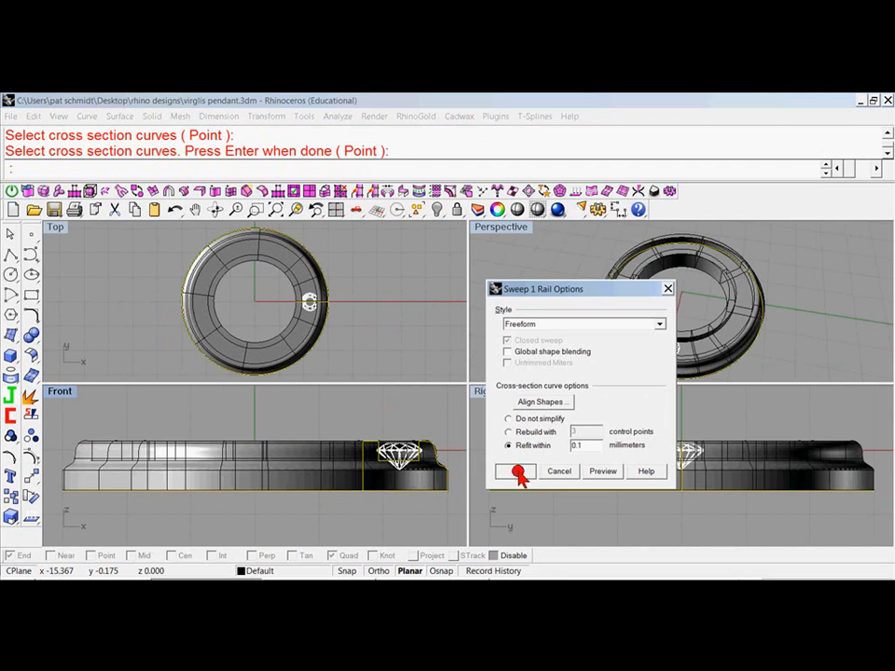
click(515, 471)
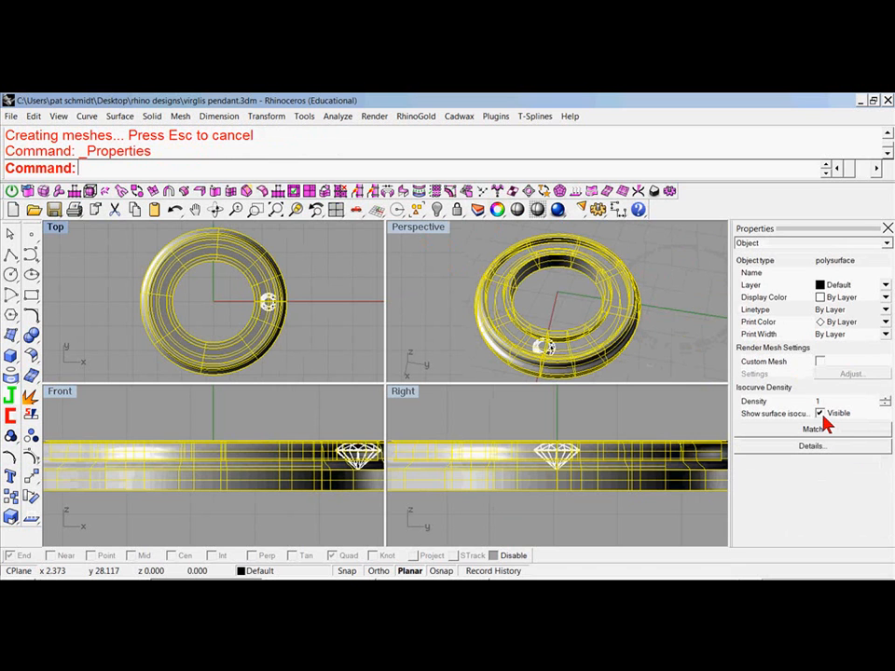
click(820, 413)
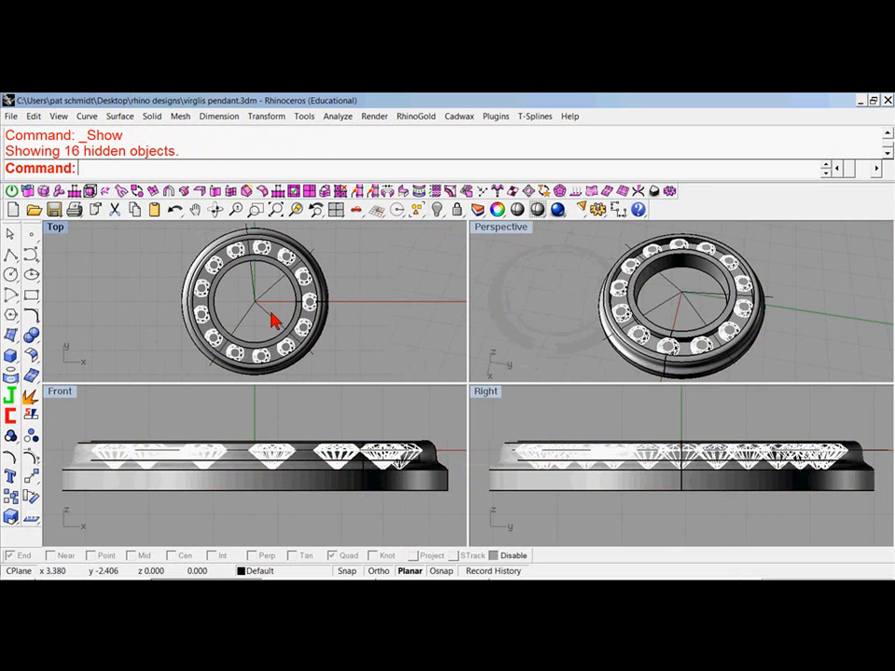
mouse_move(264, 299)
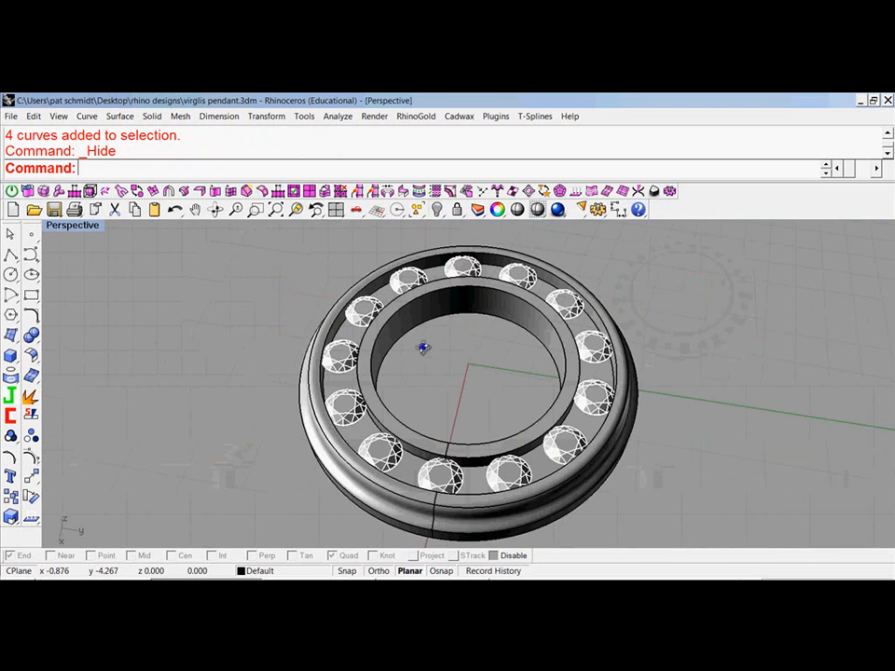
Step: Orbit the Perspective view to inspect the stones around the band
drag(423, 348, 391, 406)
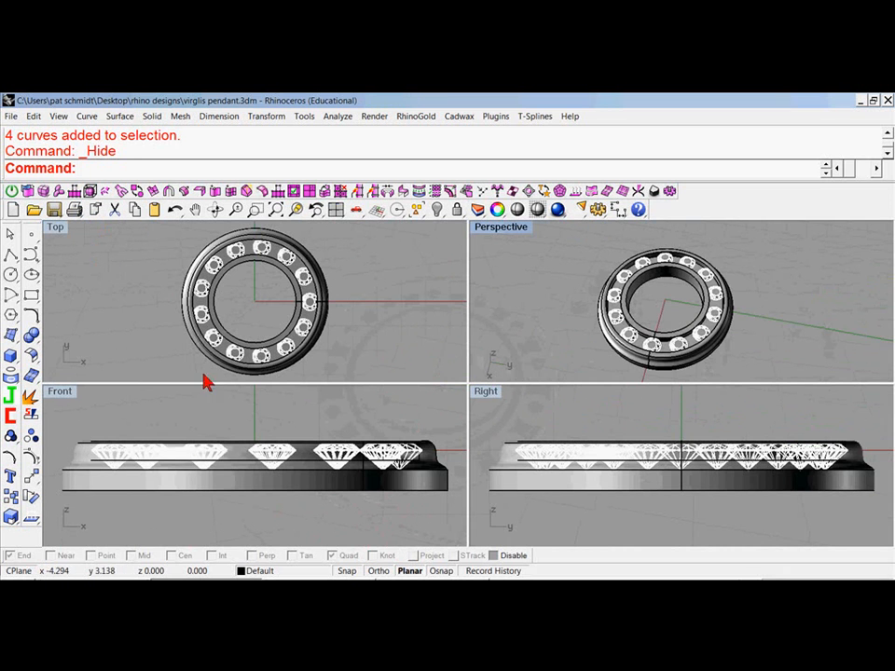
Step: Make the purple layer current from the layer list
click(261, 571)
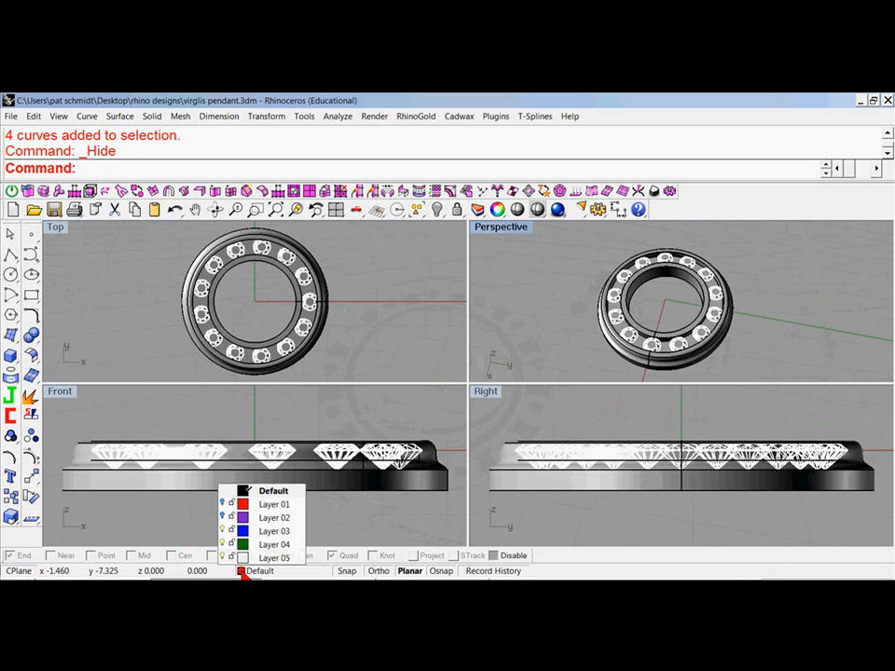
click(274, 517)
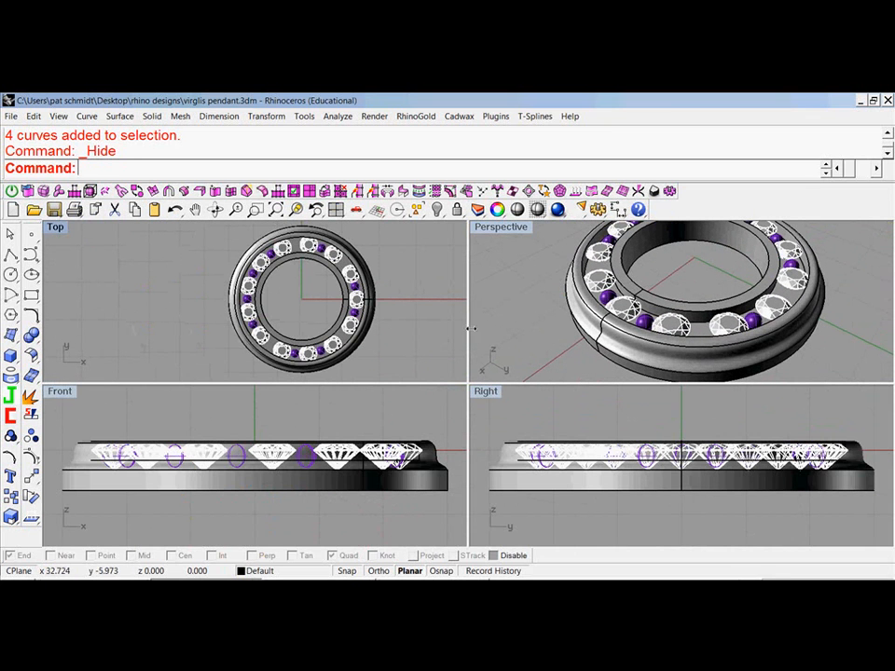
mouse_move(303, 260)
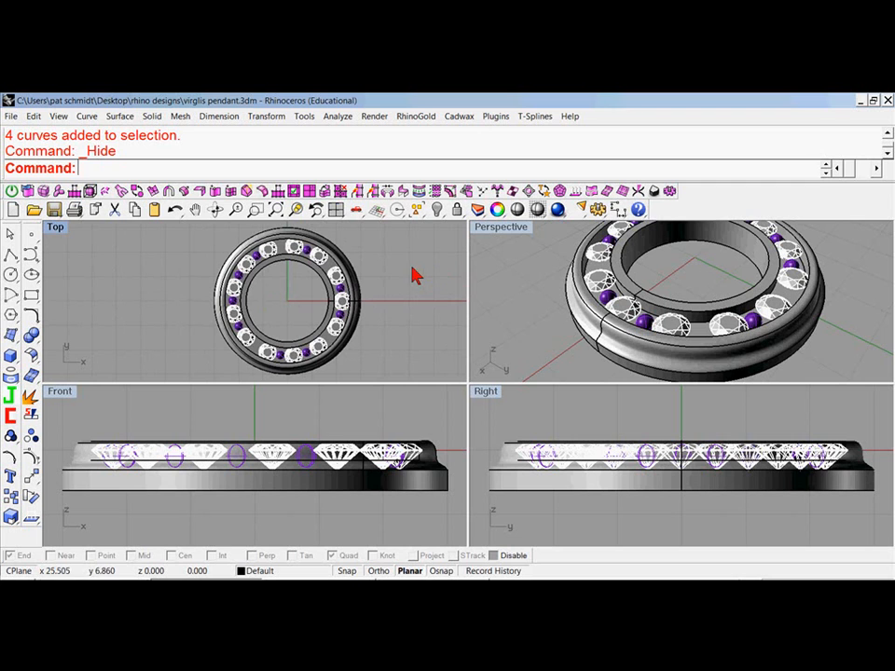
mouse_move(615, 298)
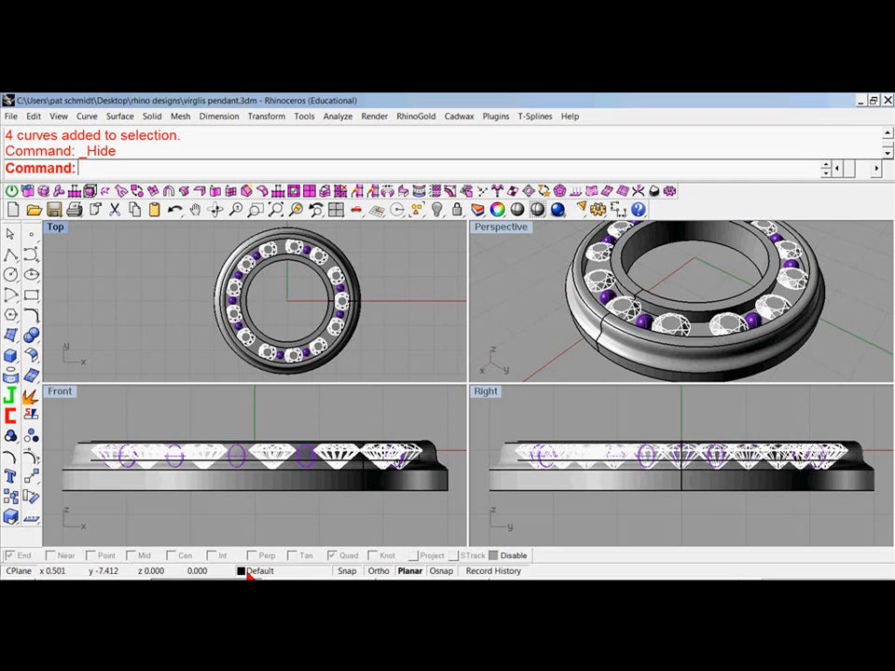
Step: Use the layer popup while hiding the diamonds and ungrouping the red spheres
click(259, 572)
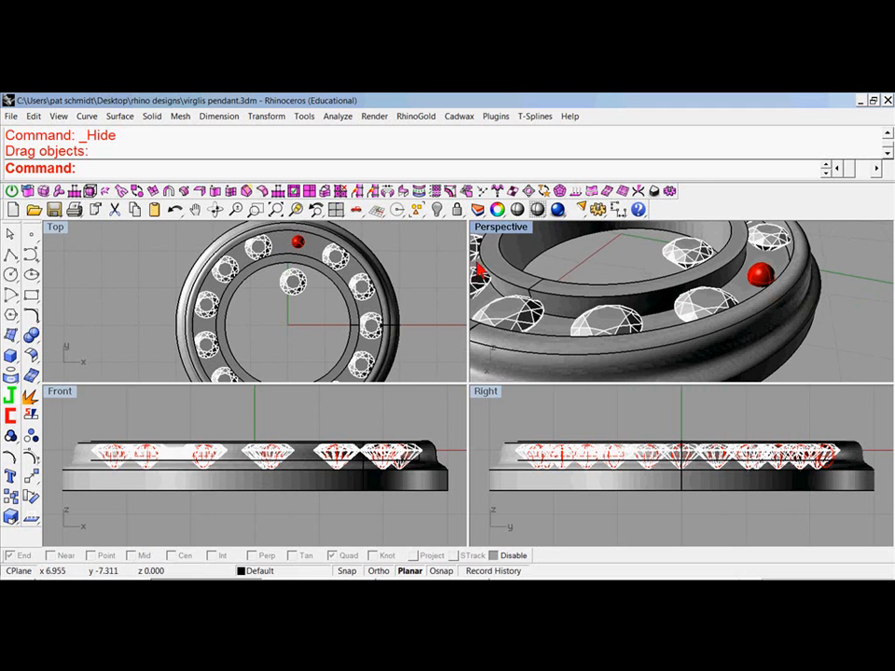
mouse_move(176, 209)
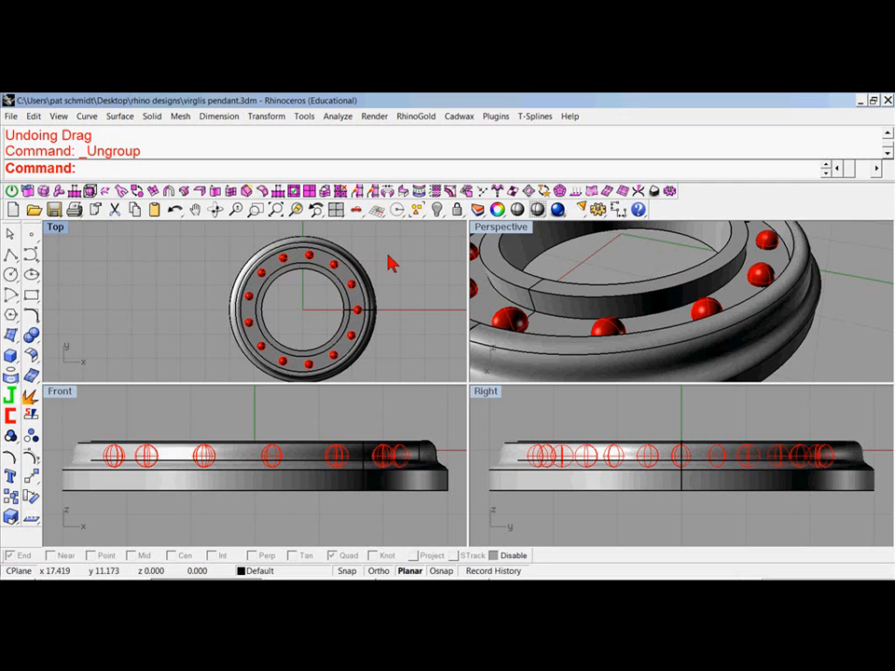
mouse_move(308, 268)
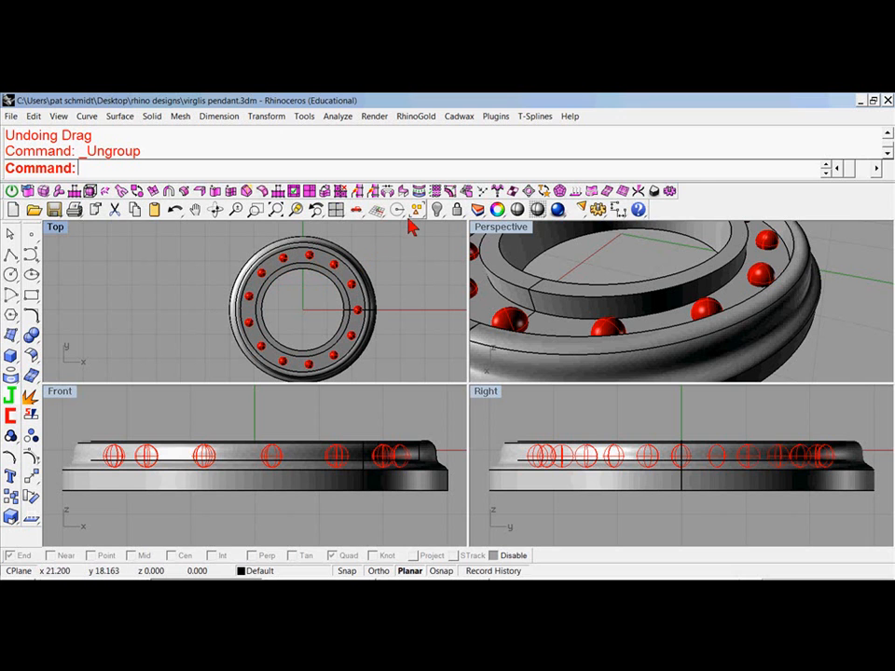
Step: Select the red spheres by colour and boolean-subtract them from the band
click(412, 209)
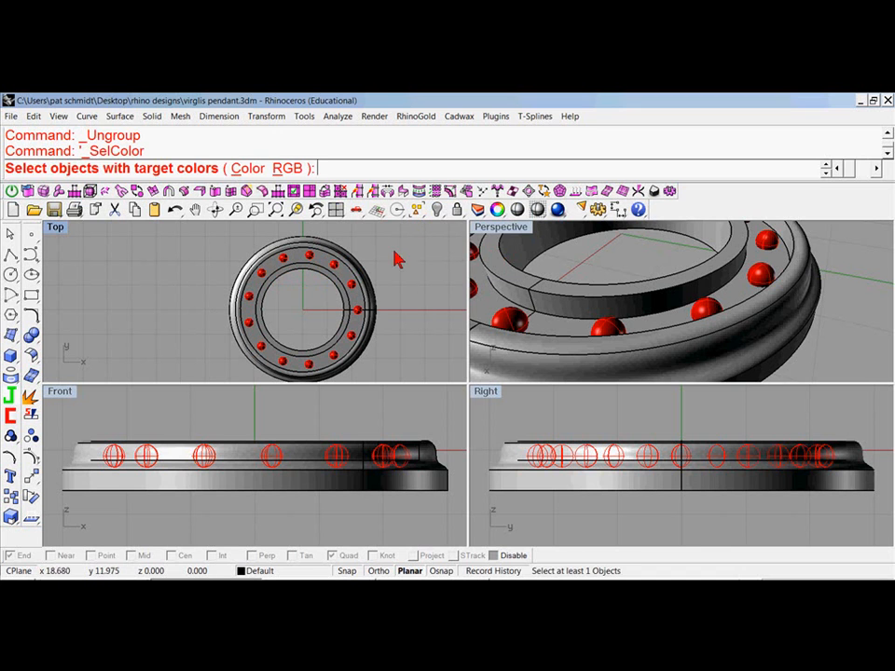
click(308, 254)
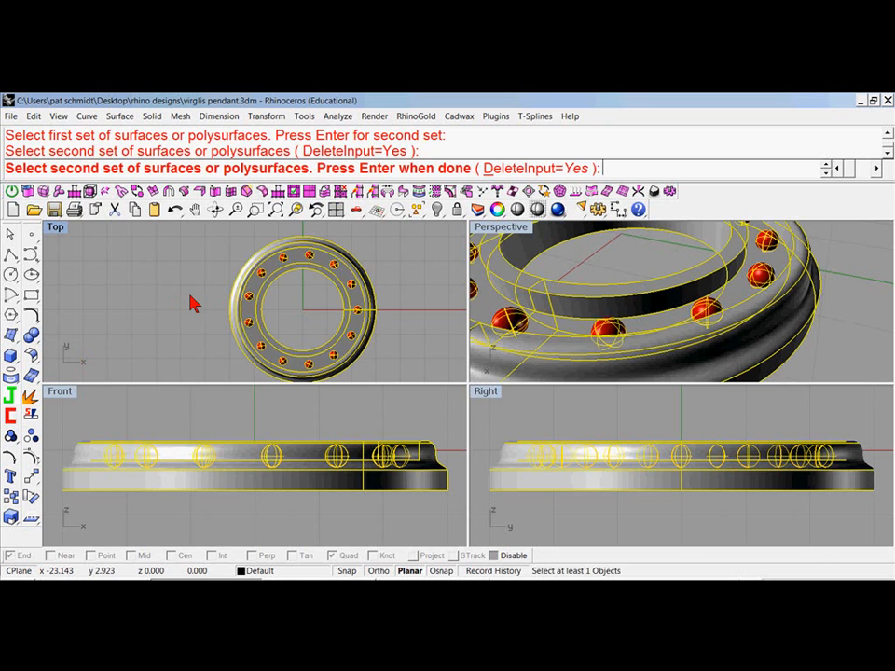
key(Enter)
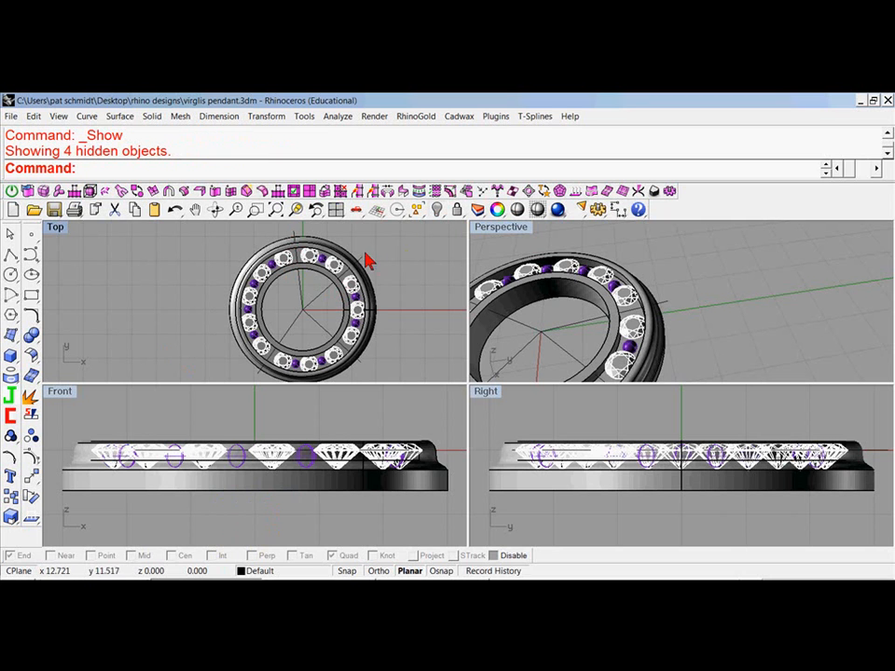
mouse_move(347, 355)
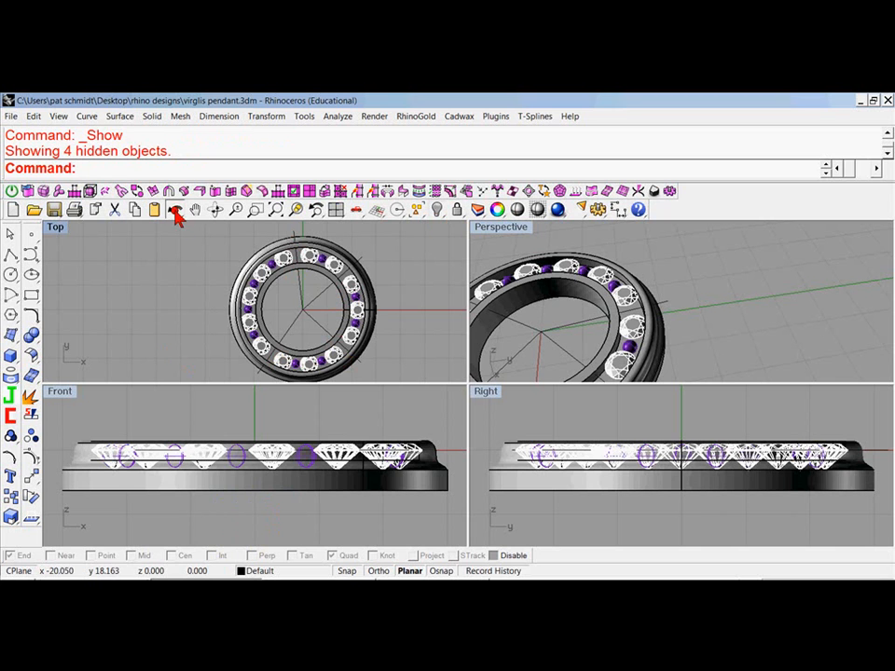
Step: Undo showing the hidden objects
click(171, 209)
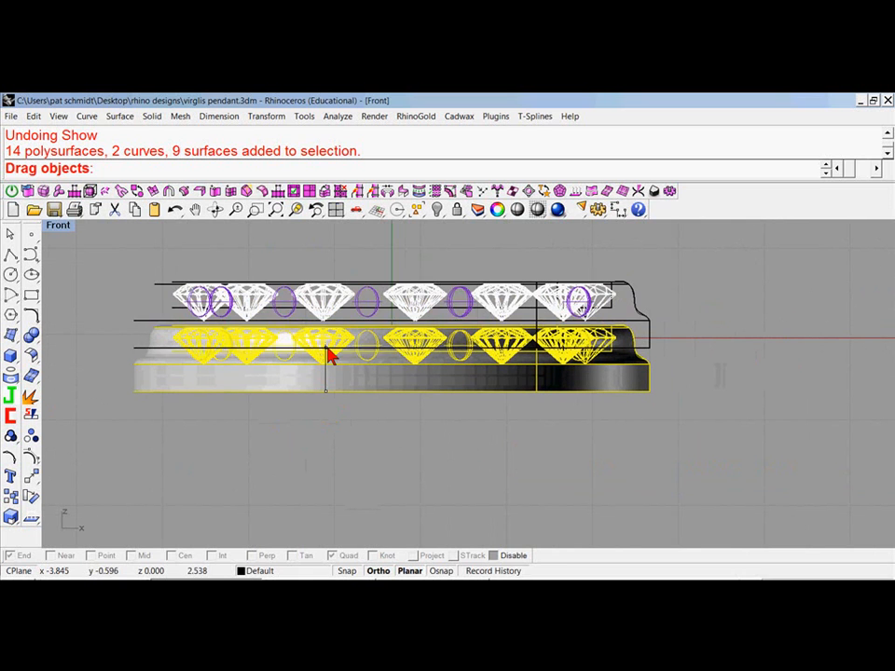
Step: Drag the whole ring in the Front view so its base rests on the X axis
drag(331, 357, 329, 344)
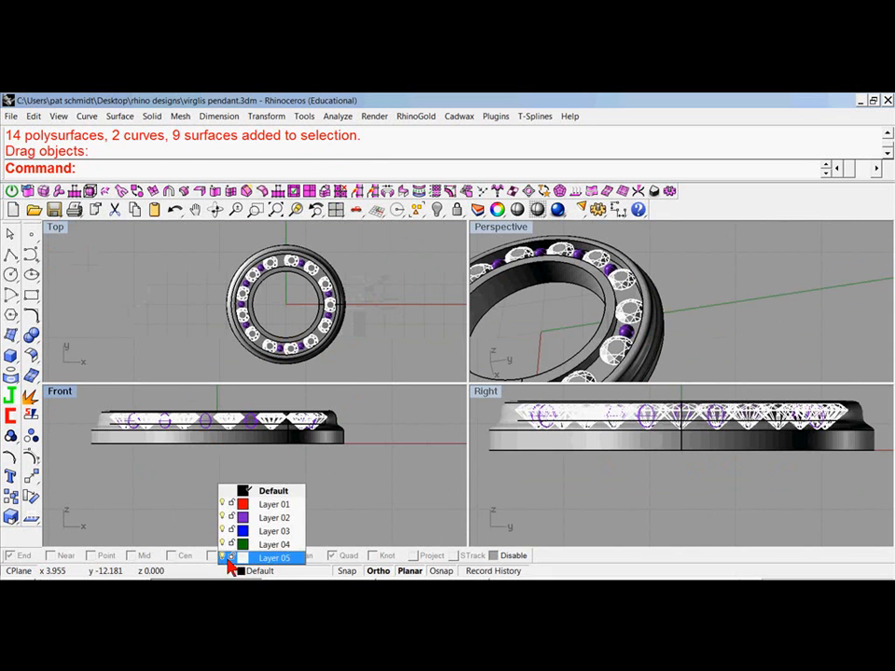
Step: Turn off the diamonds' Layer 05 and select the divoted band
click(266, 556)
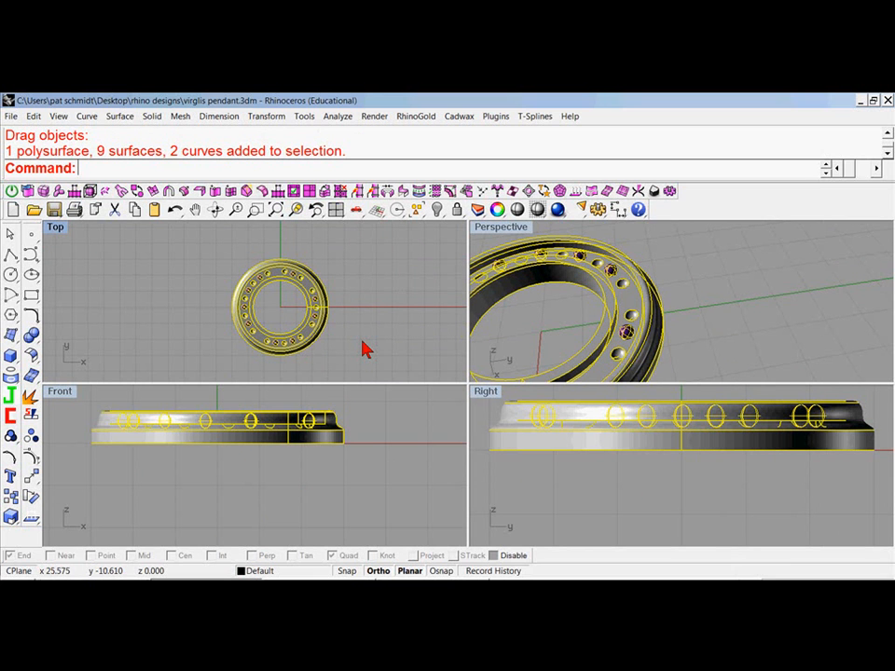
click(11, 115)
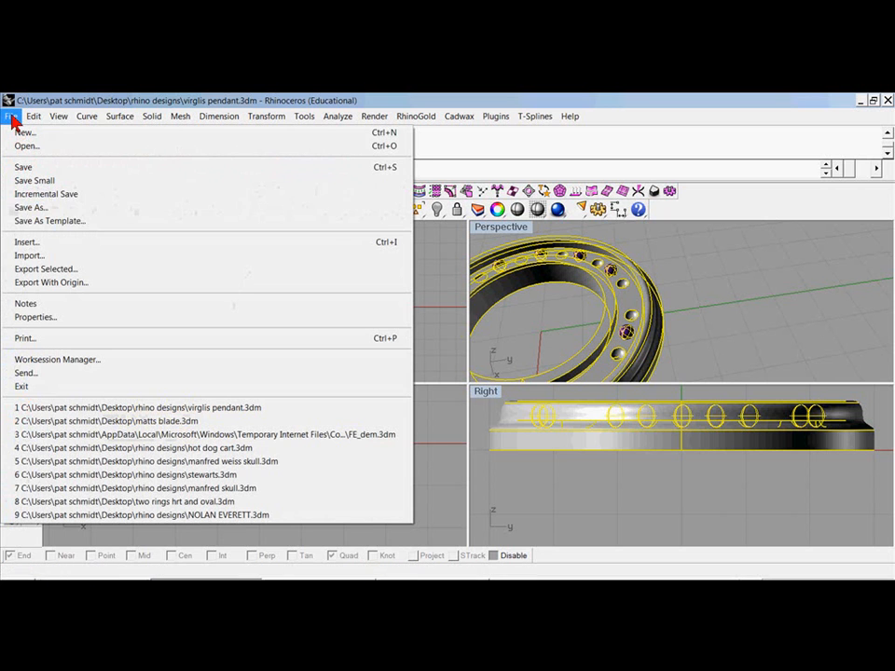
mouse_move(46, 269)
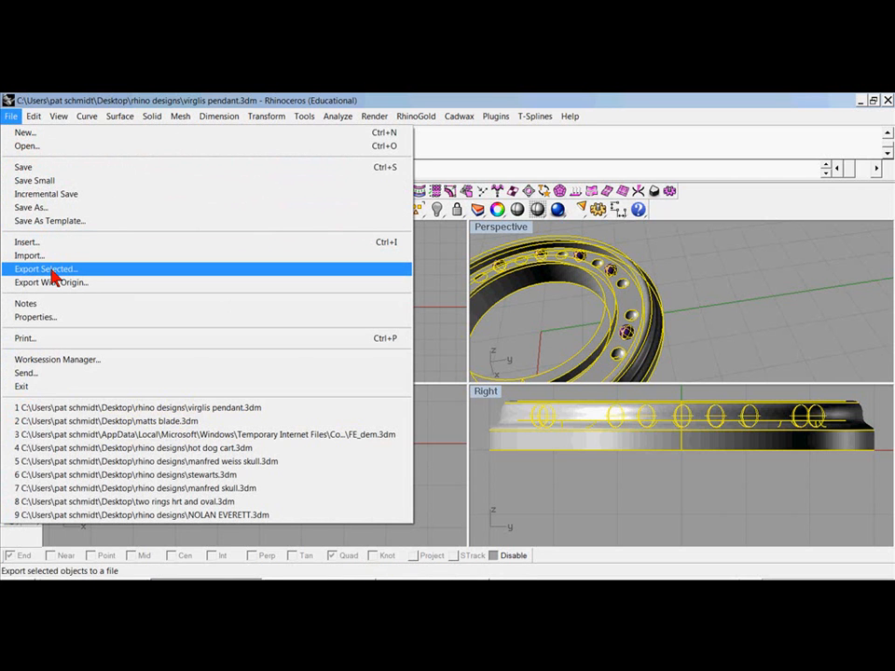
Step: Export the selected band to the Desktop as crcl.stl in Stereolithography (*.stl) format
click(46, 269)
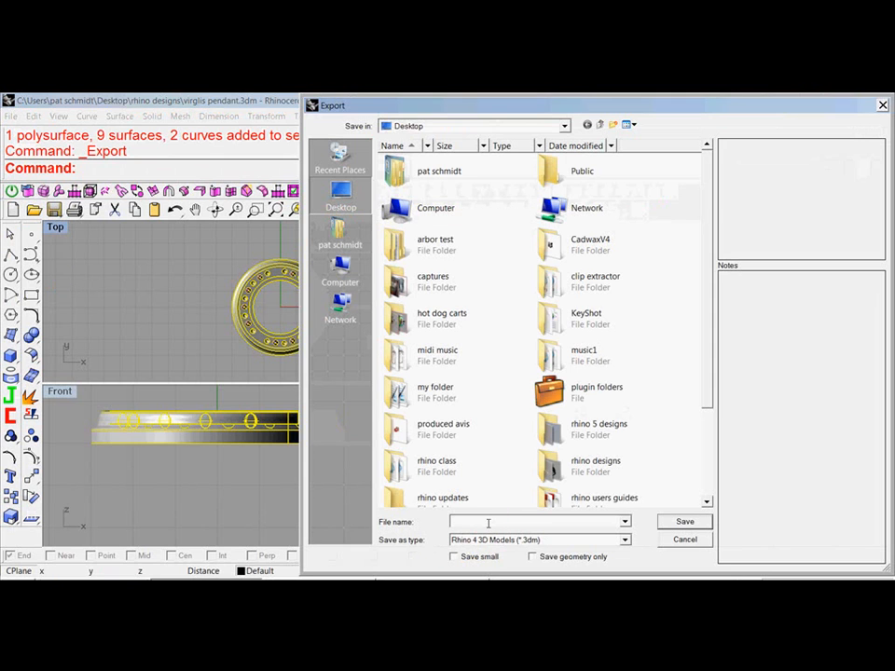
text(crcl)
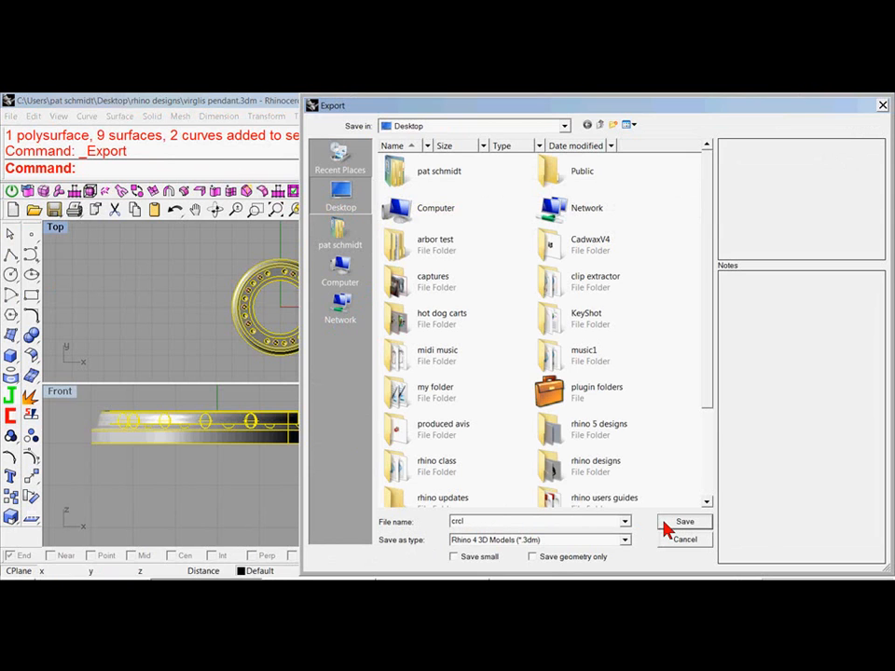
click(623, 539)
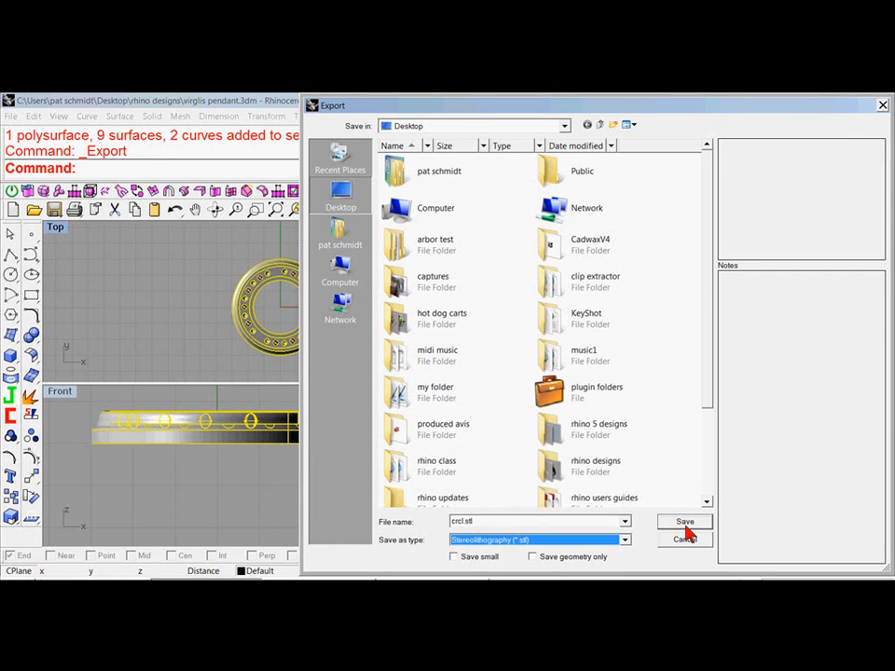
click(685, 521)
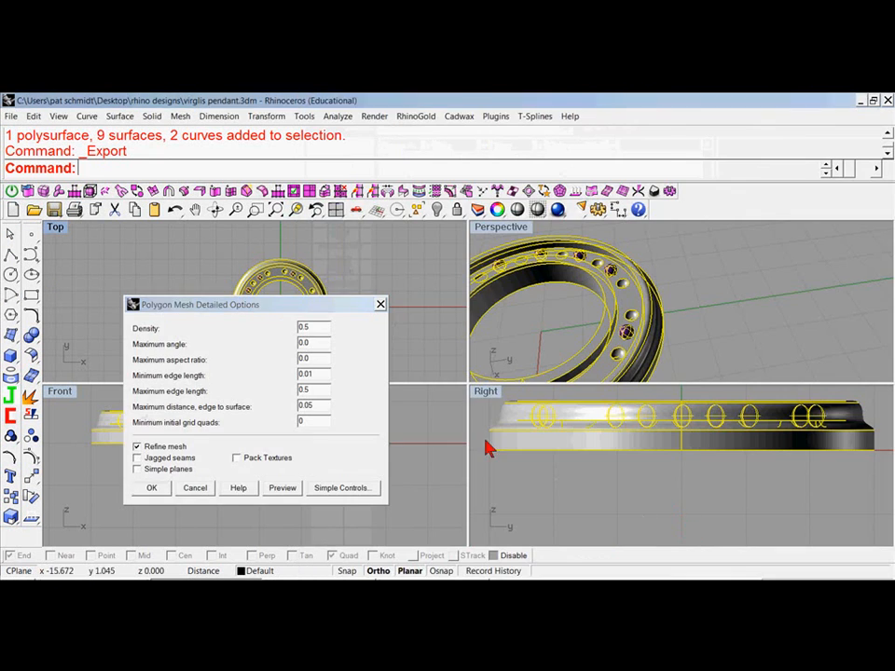
mouse_move(281, 476)
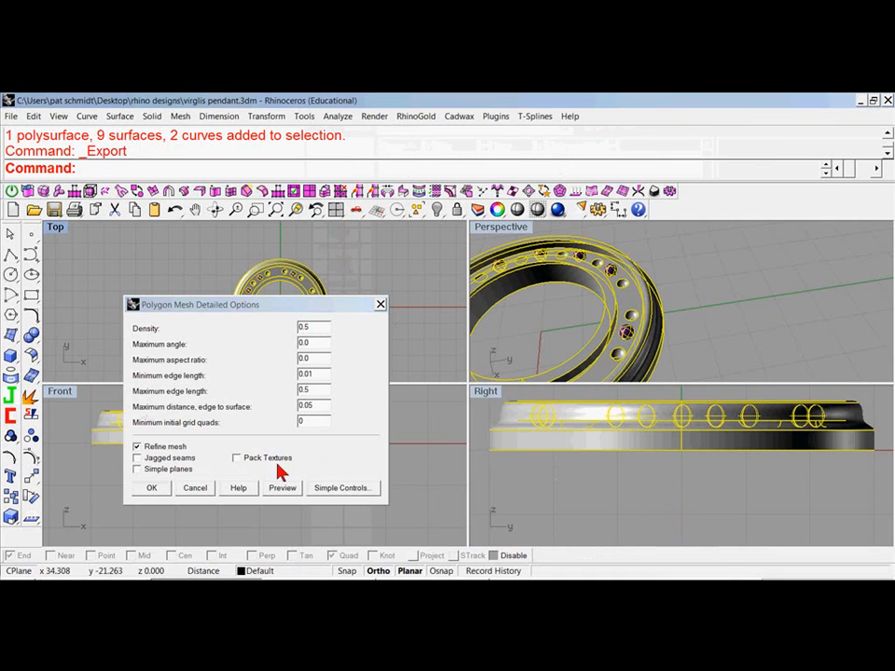
Step: Accept the polygon mesh detail and write crcl.stl as a binary STL
click(151, 488)
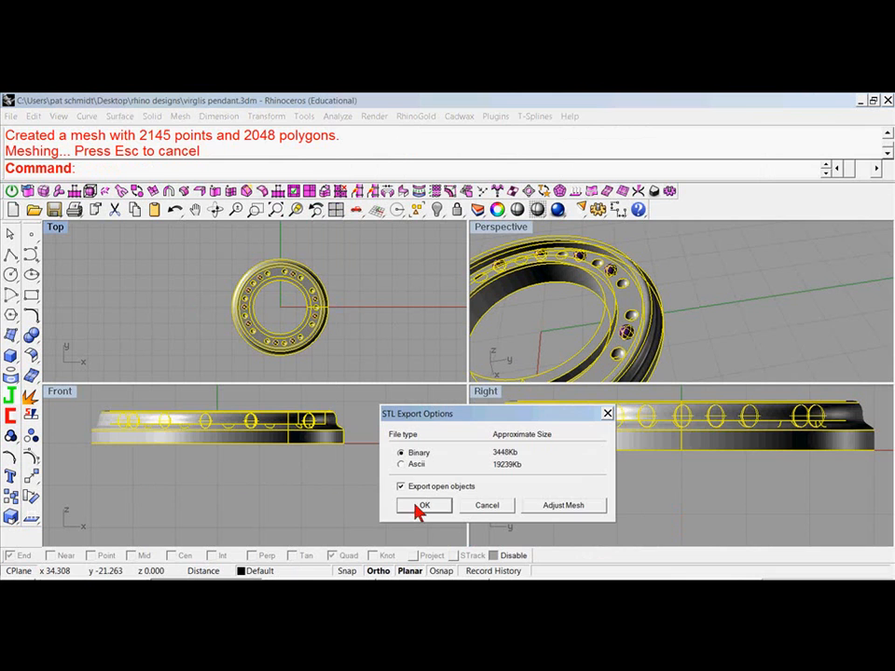
click(424, 505)
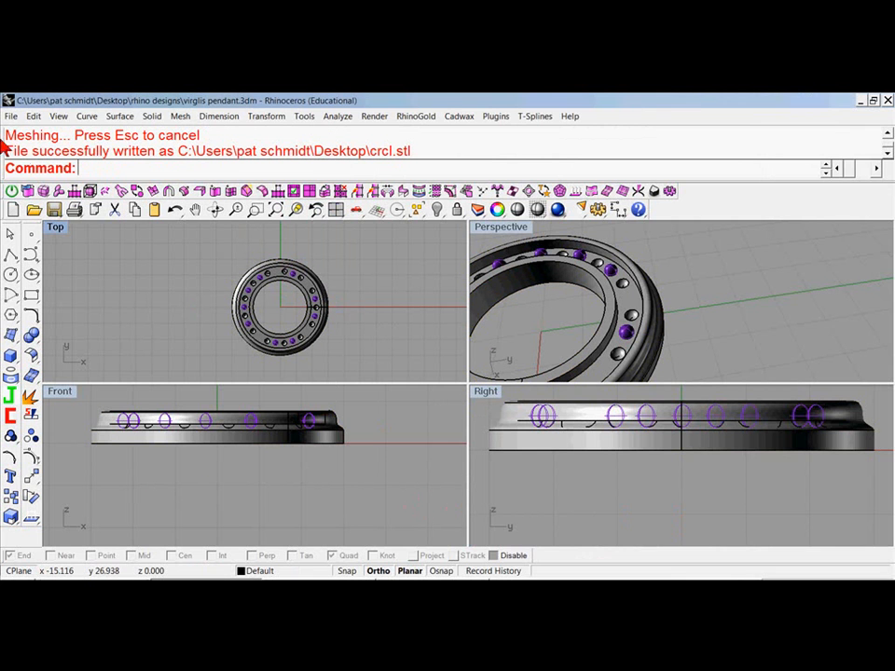
mouse_move(853, 112)
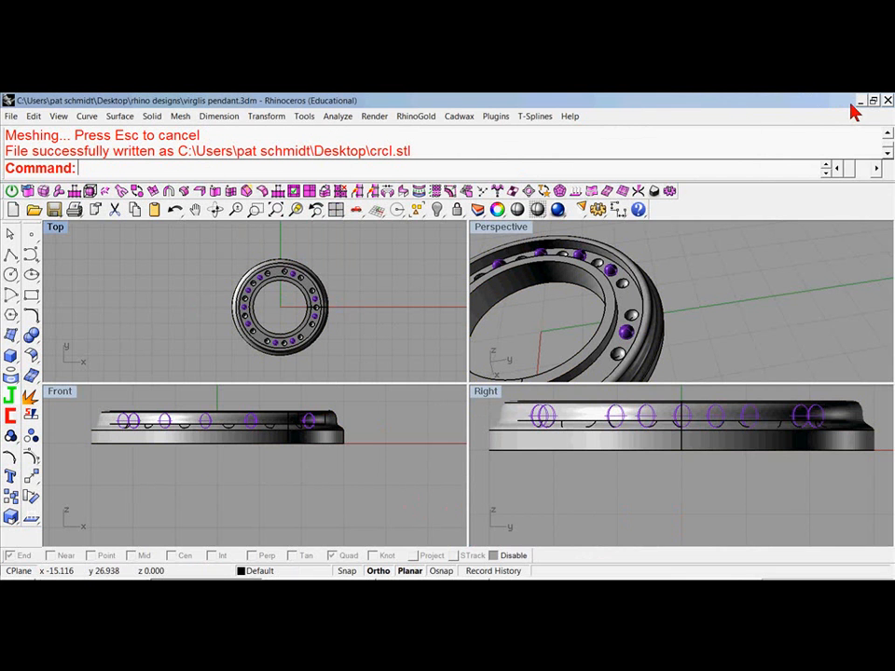
Step: Minimize Rhino and open crcl.stl from the Desktop in MODELA Player 4
click(861, 103)
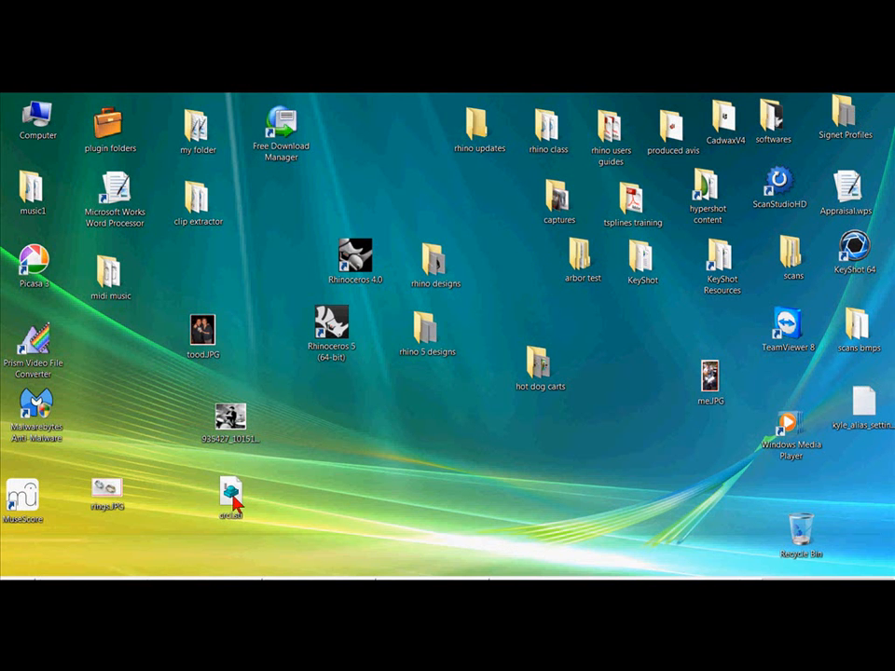
mouse_move(326, 490)
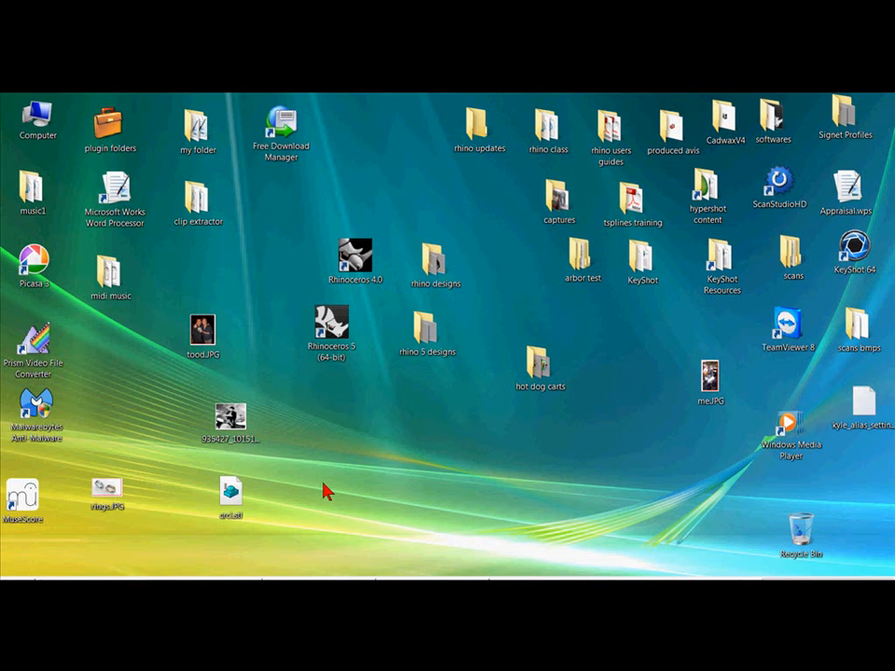
click(230, 489)
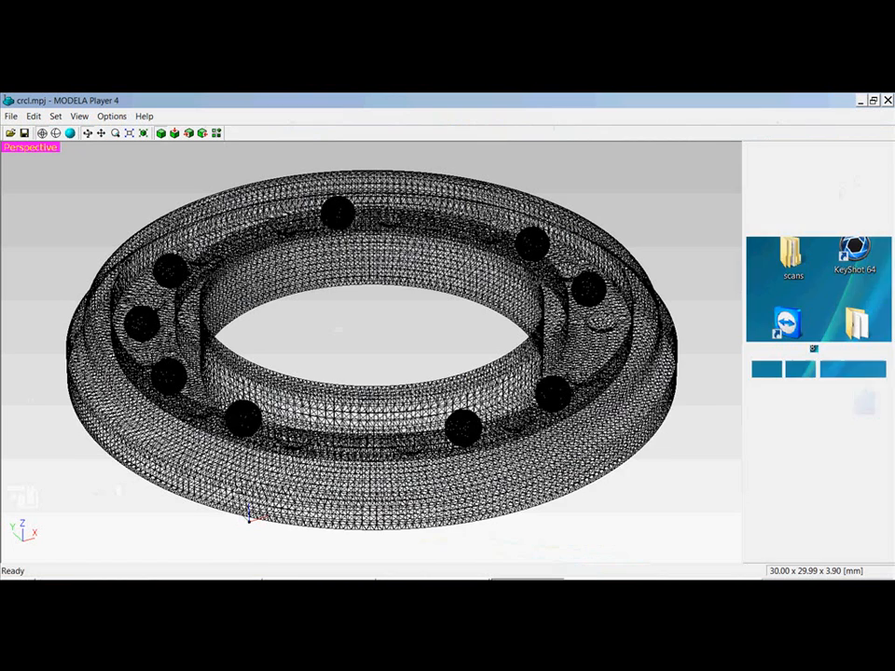
Step: Shade the ring and set its origin to the top-centre point, confirming size 30 × 29.99 × 3.9 mm
click(70, 136)
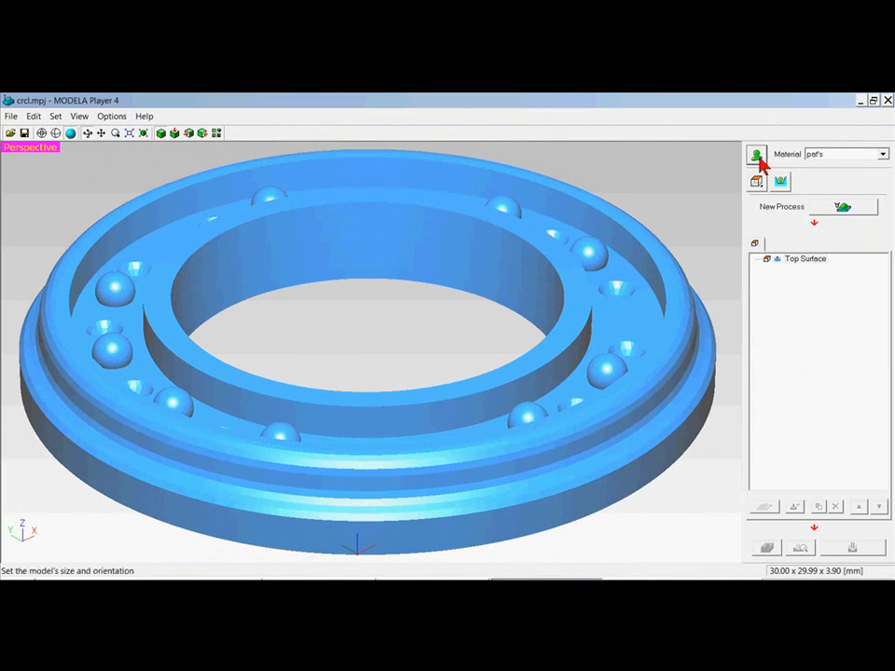
click(757, 154)
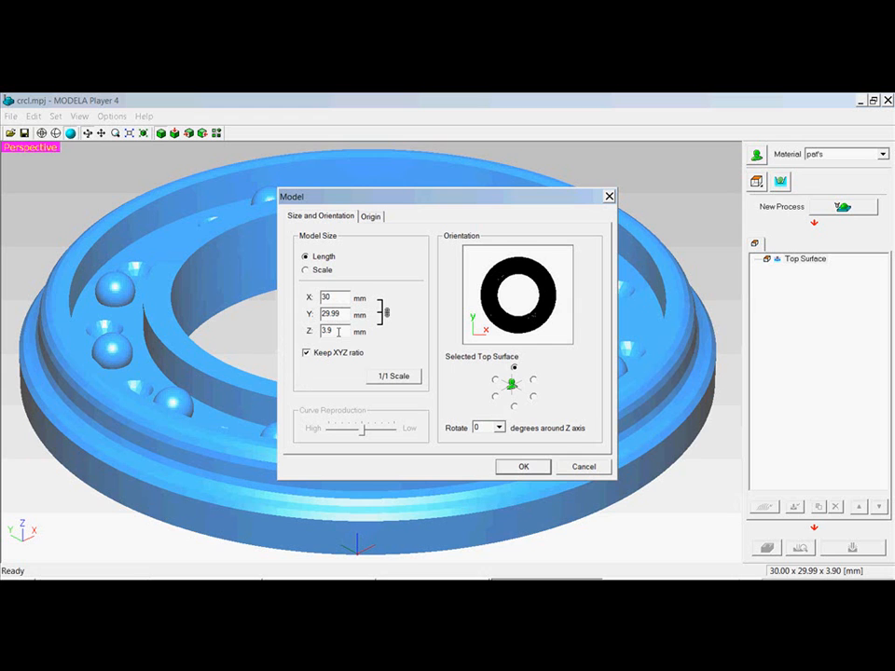
click(370, 215)
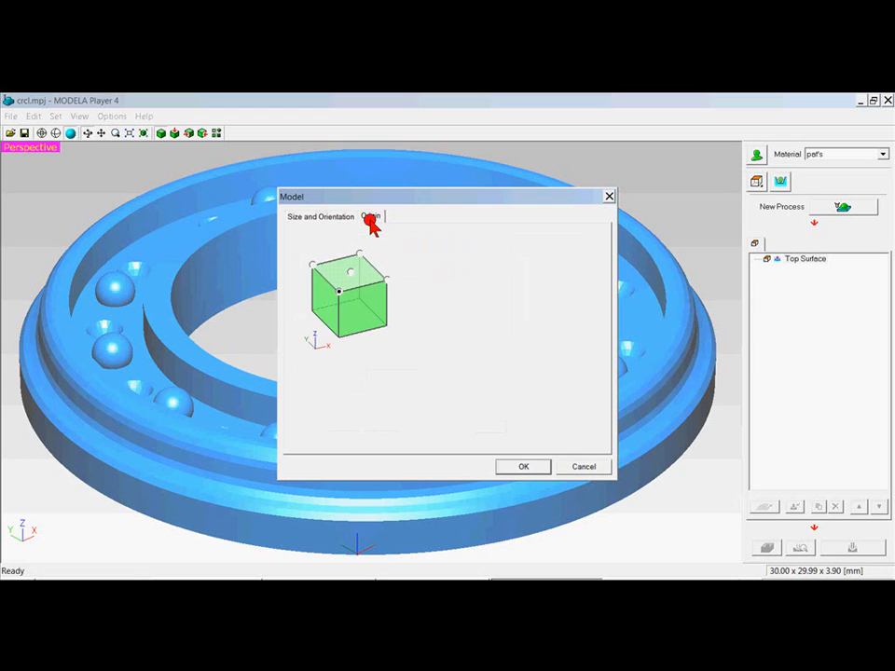
click(370, 215)
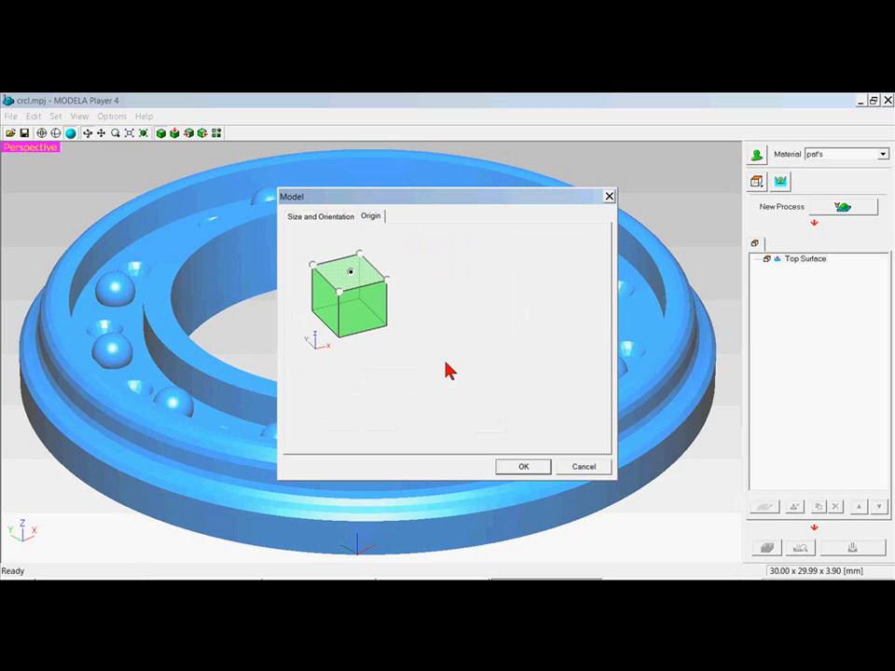
click(523, 466)
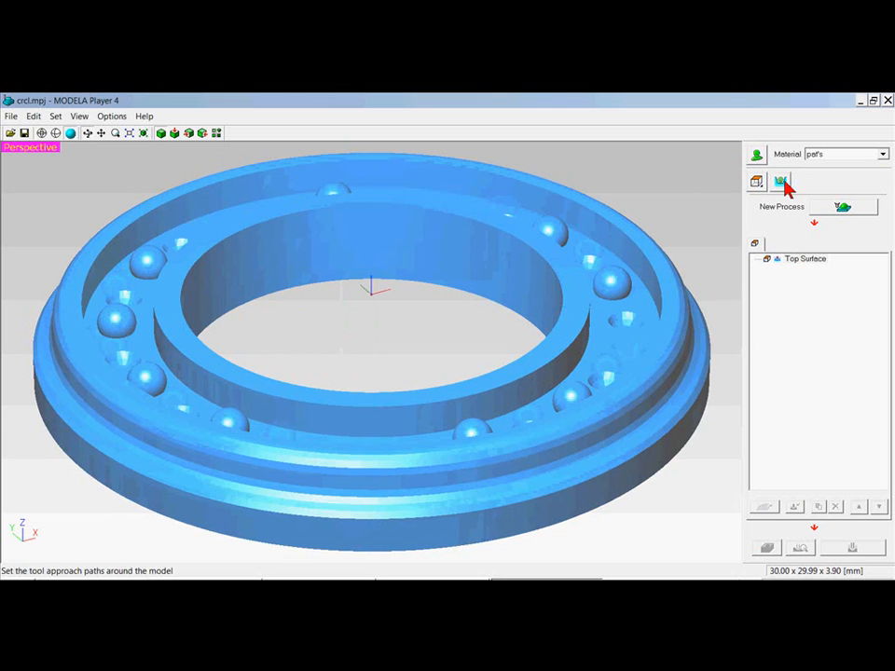
Step: Switch the Modeling Form margin to Manual with 2 mm on every side
click(780, 181)
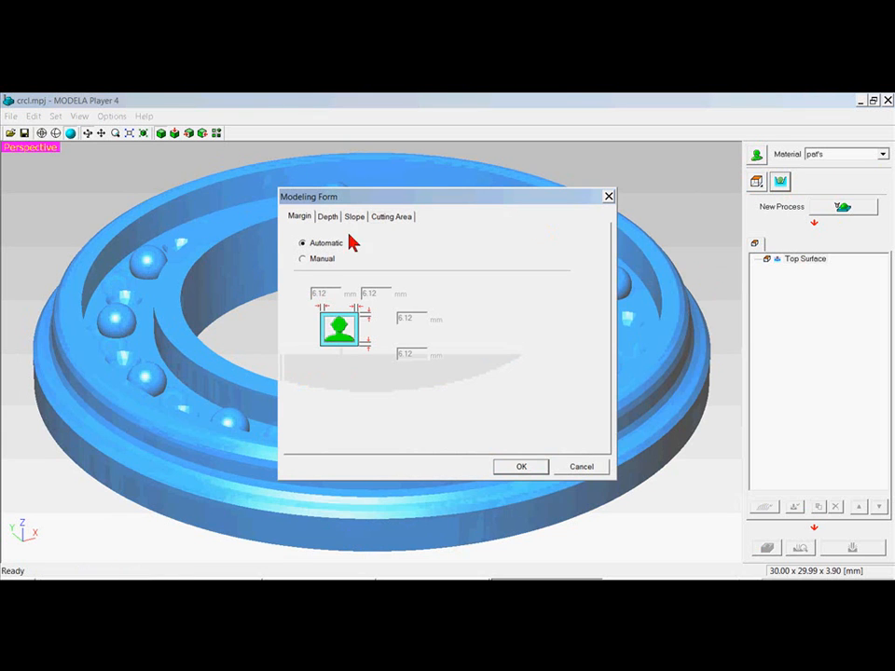
click(302, 258)
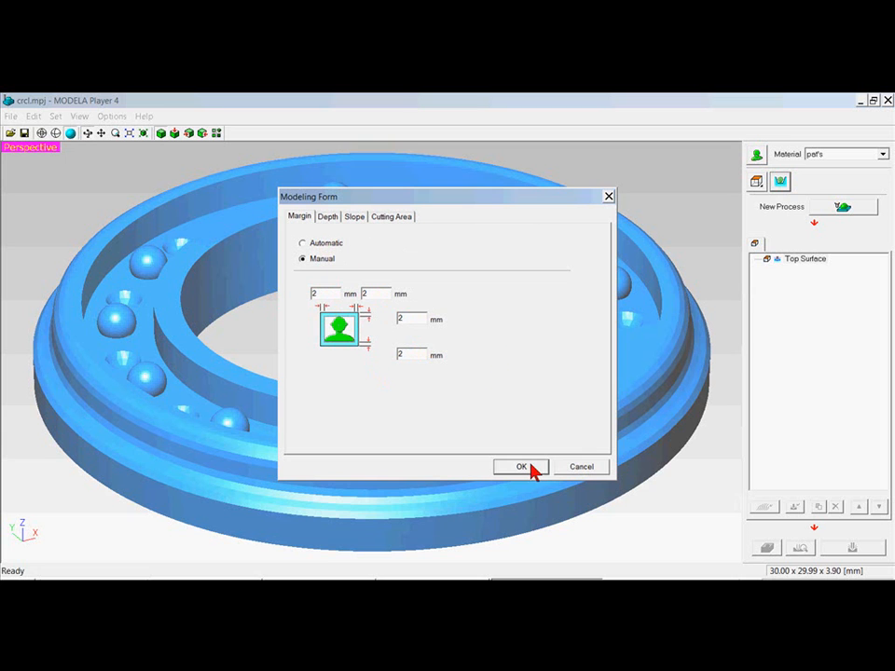
click(520, 467)
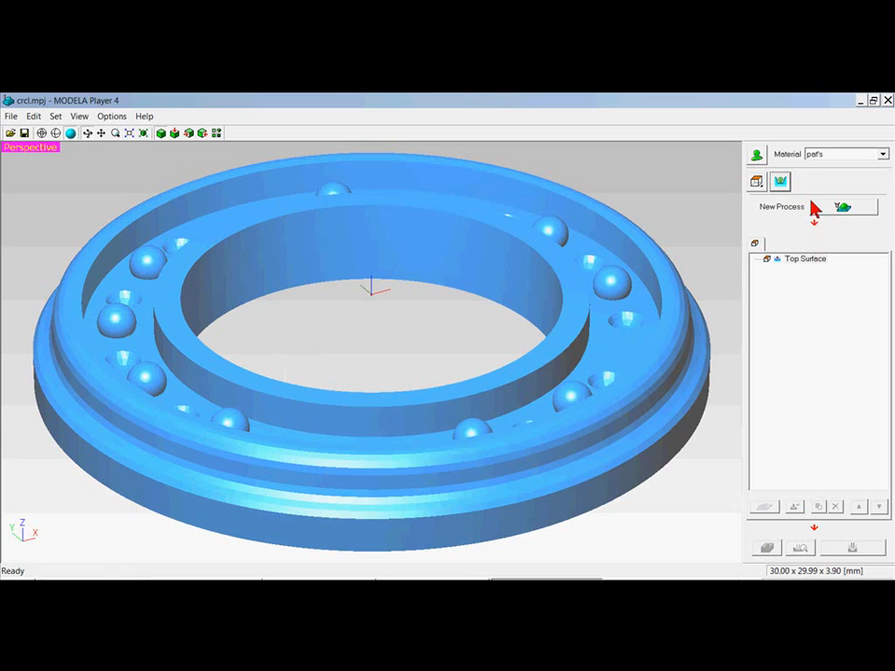
Step: Start a finishing process with the 3mm Square tool, then abandon it
click(852, 207)
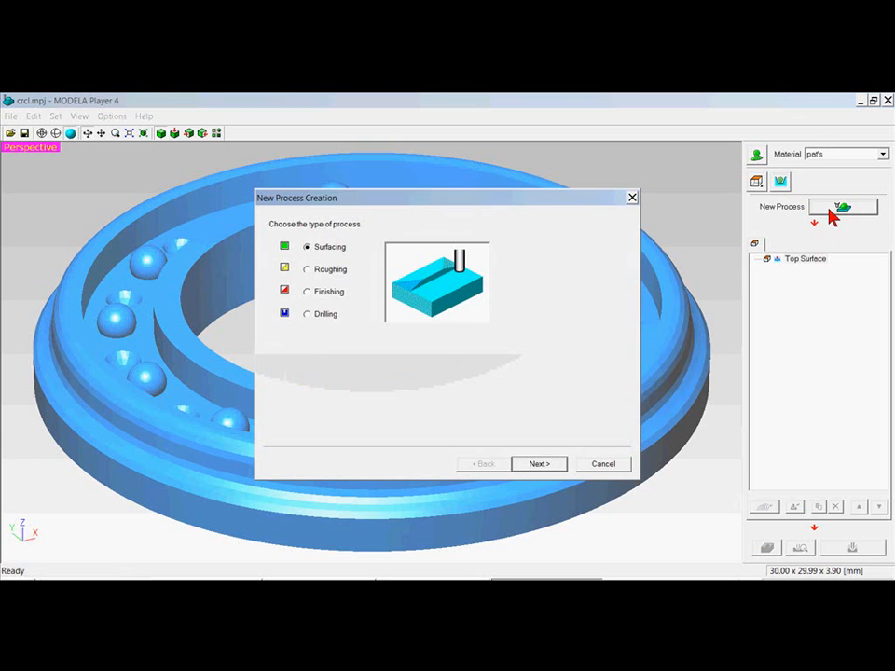
mouse_move(309, 297)
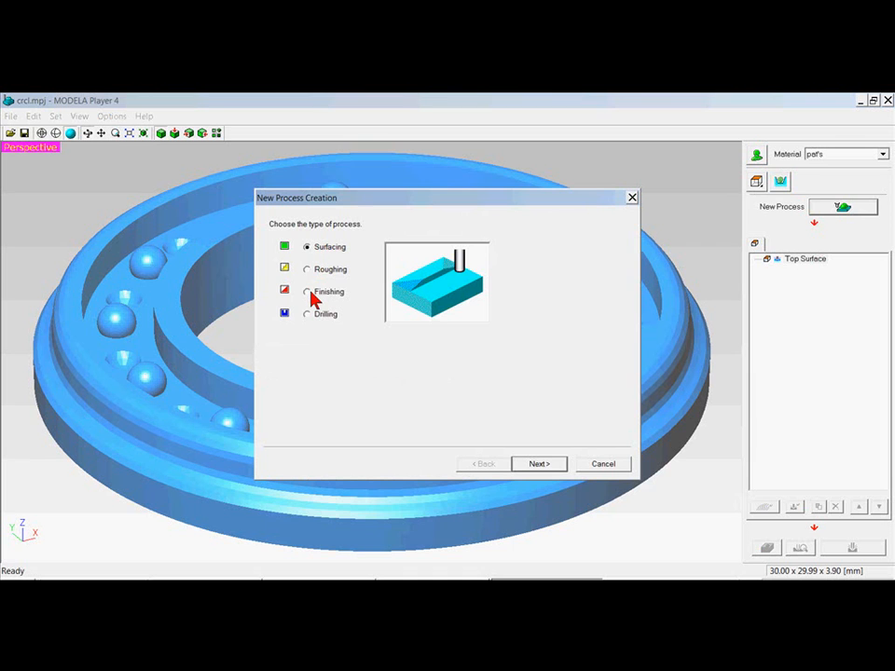
click(307, 291)
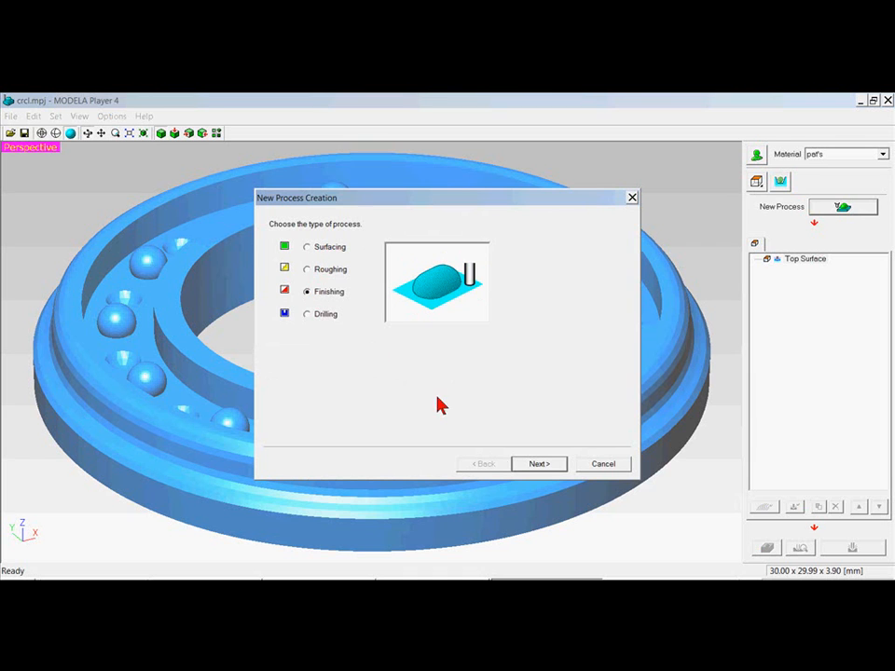
click(538, 463)
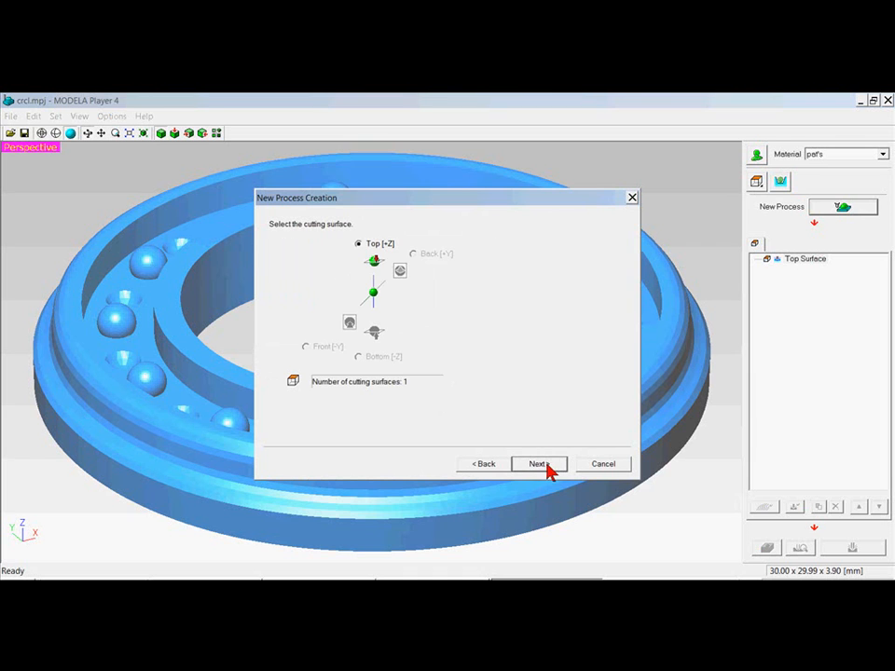
click(538, 464)
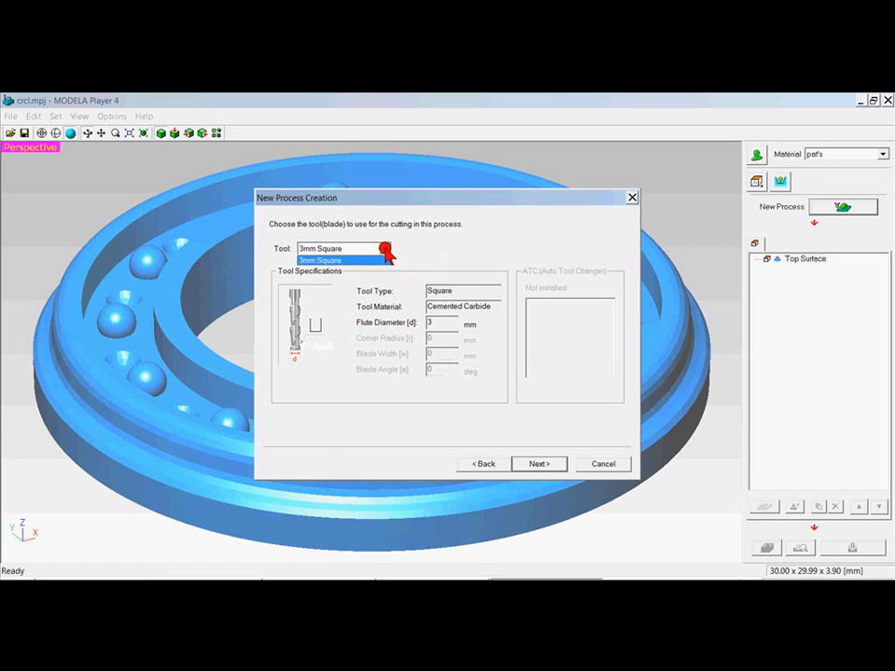
click(331, 261)
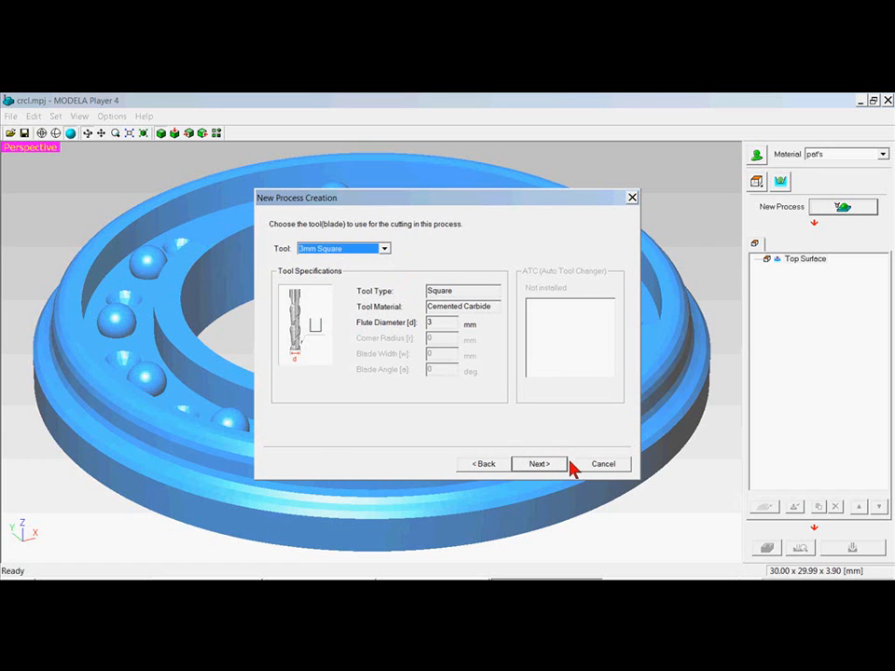
click(884, 153)
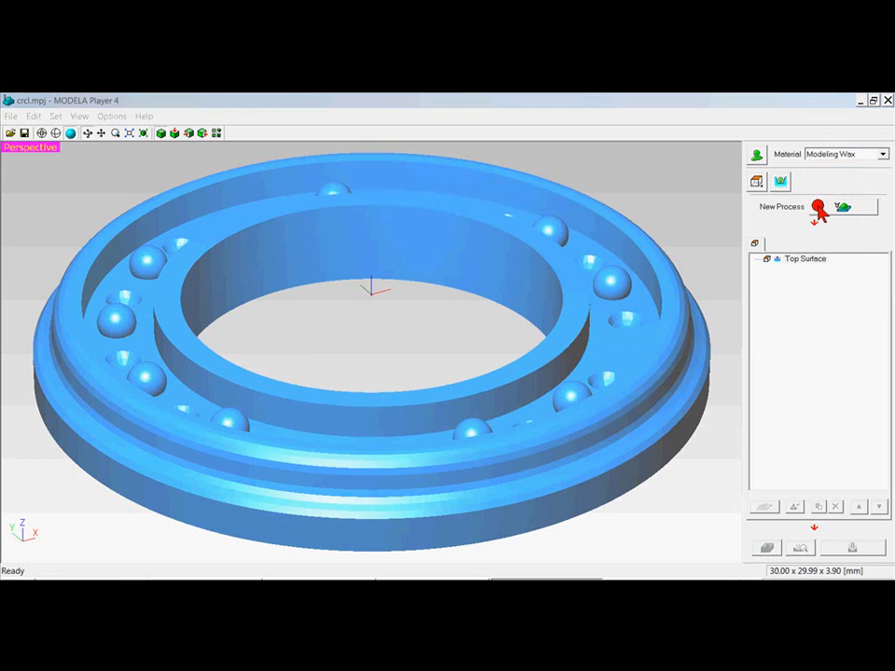
Step: Set up a top-surface finishing process with the 0.2mm Conical tool, full area and X scan lines
click(844, 206)
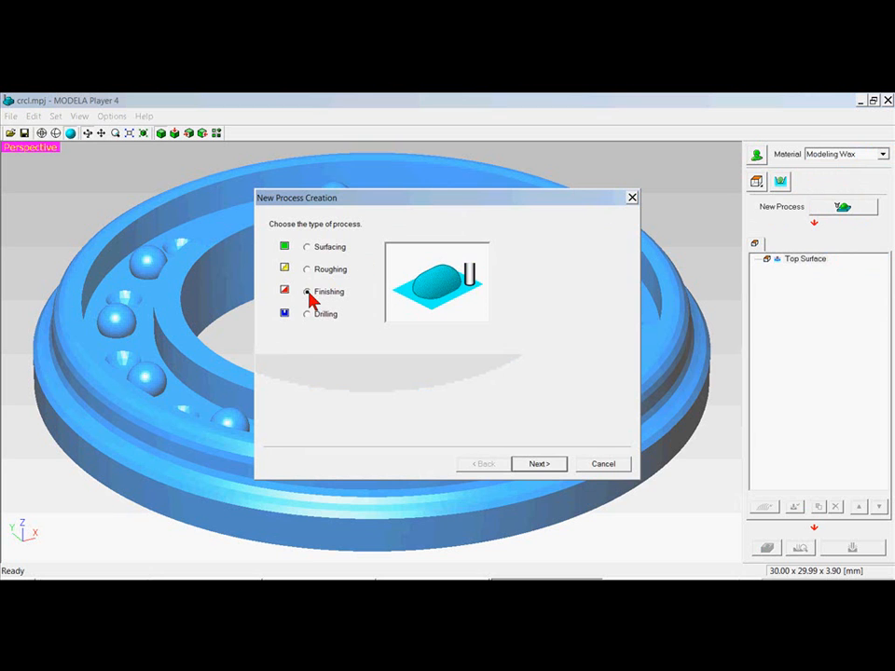
click(538, 464)
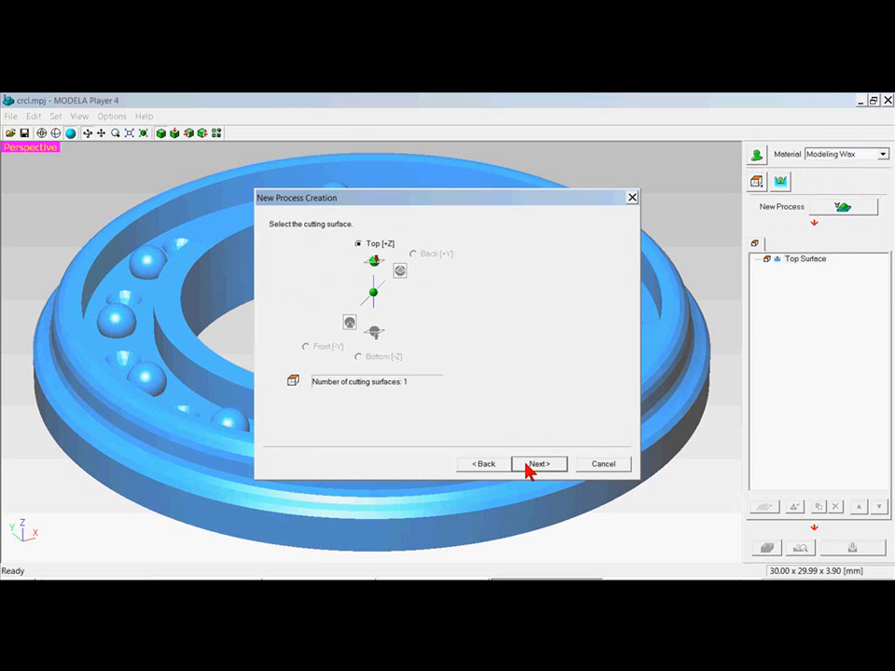
click(539, 463)
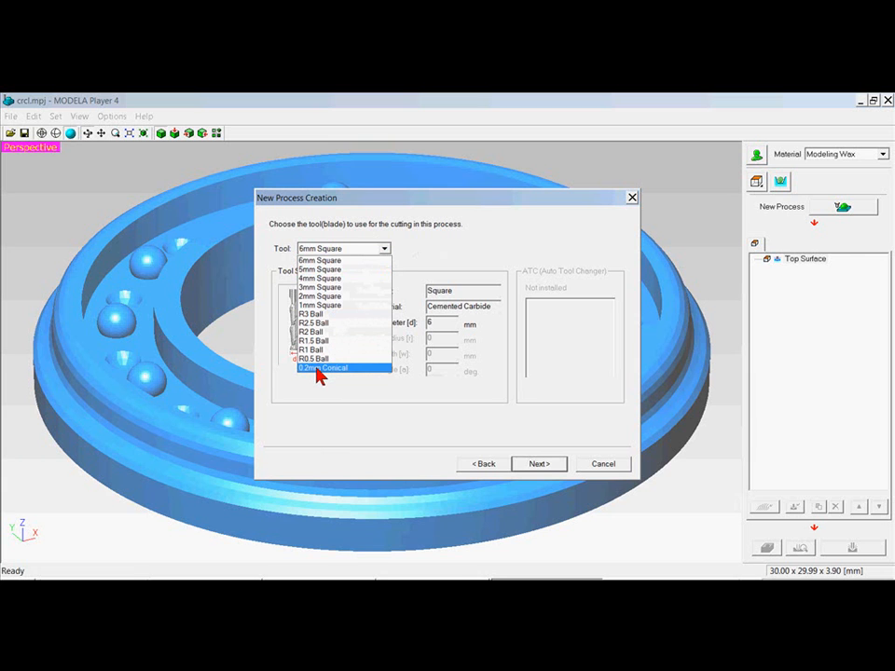
click(322, 367)
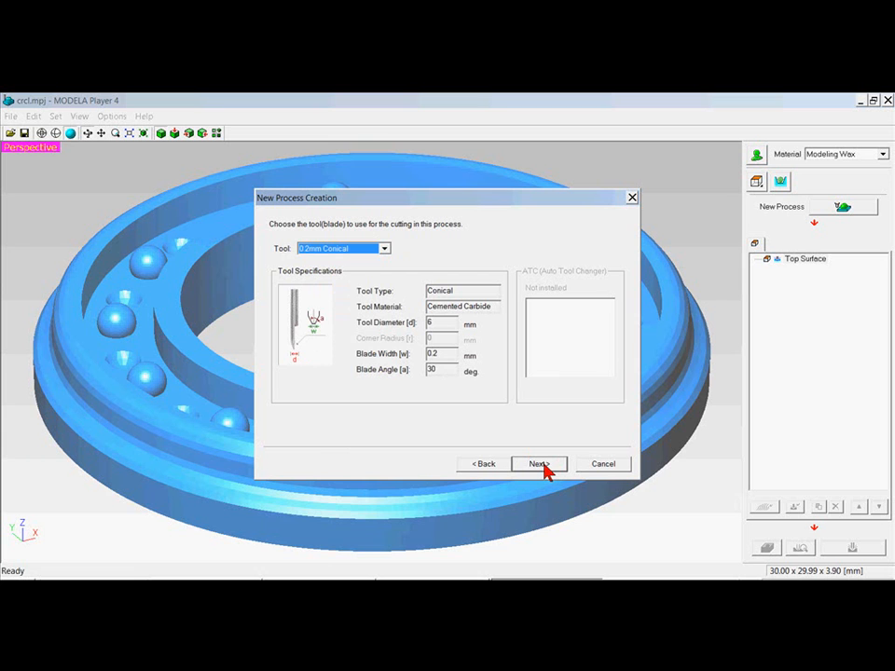
click(538, 464)
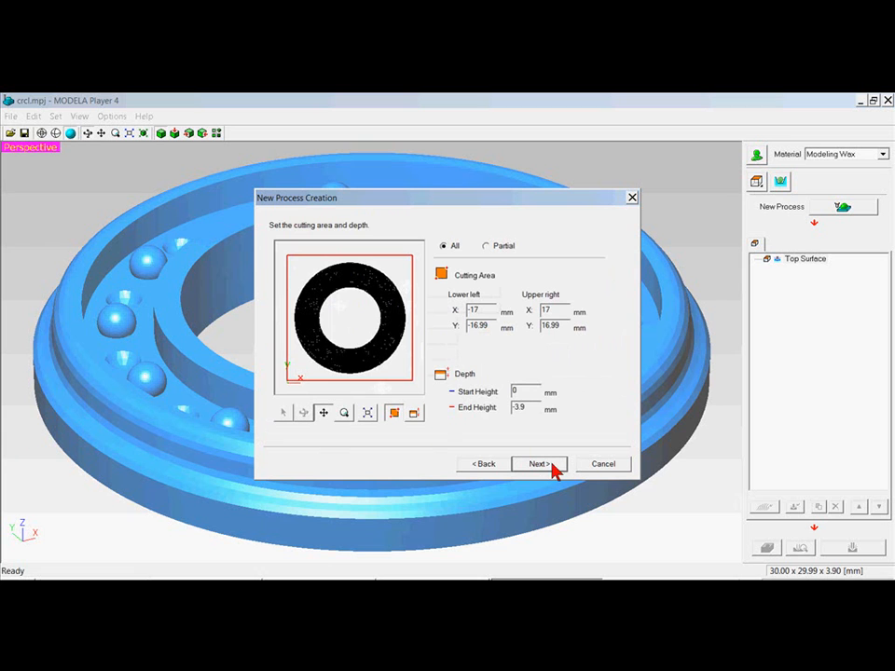
click(538, 463)
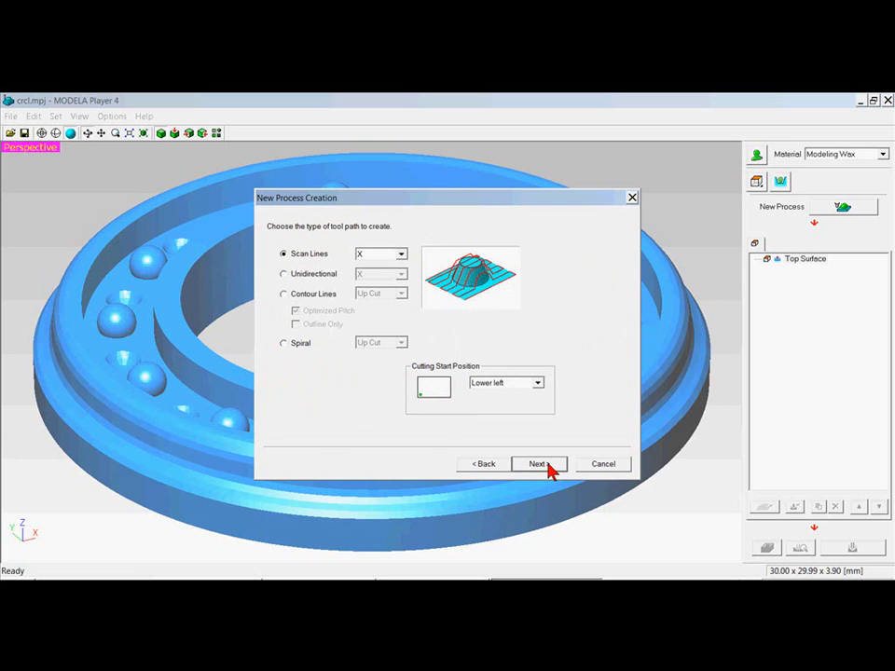
mouse_move(468, 385)
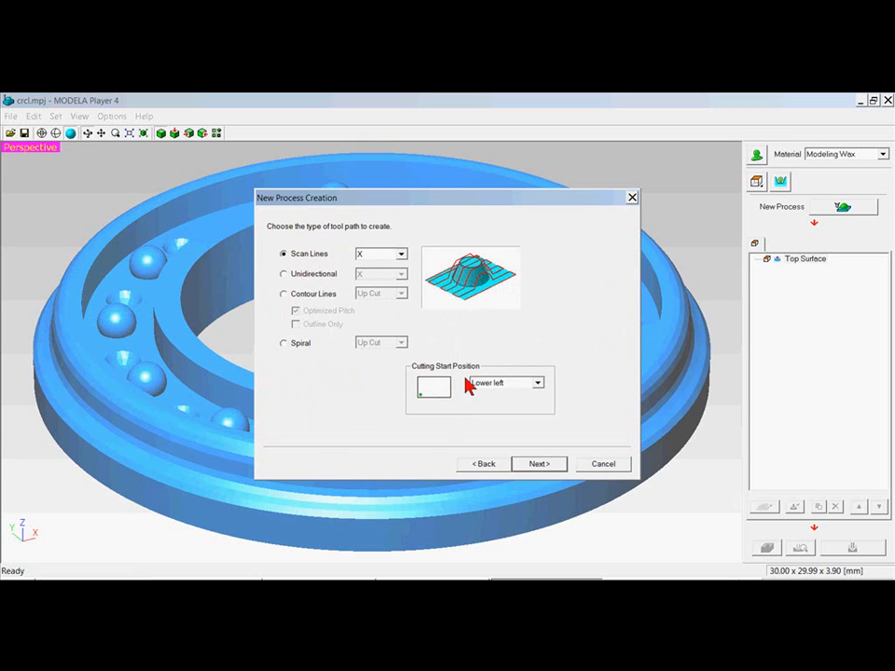
click(538, 463)
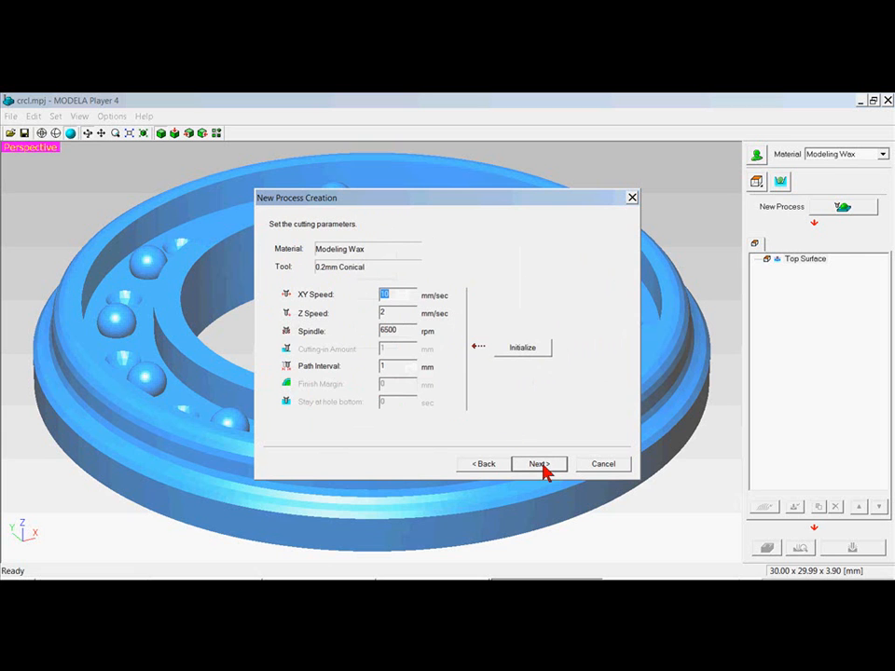
Step: Set cutting speeds to 15 mm/sec and finish Finishing1 to compute its tool path
click(395, 293)
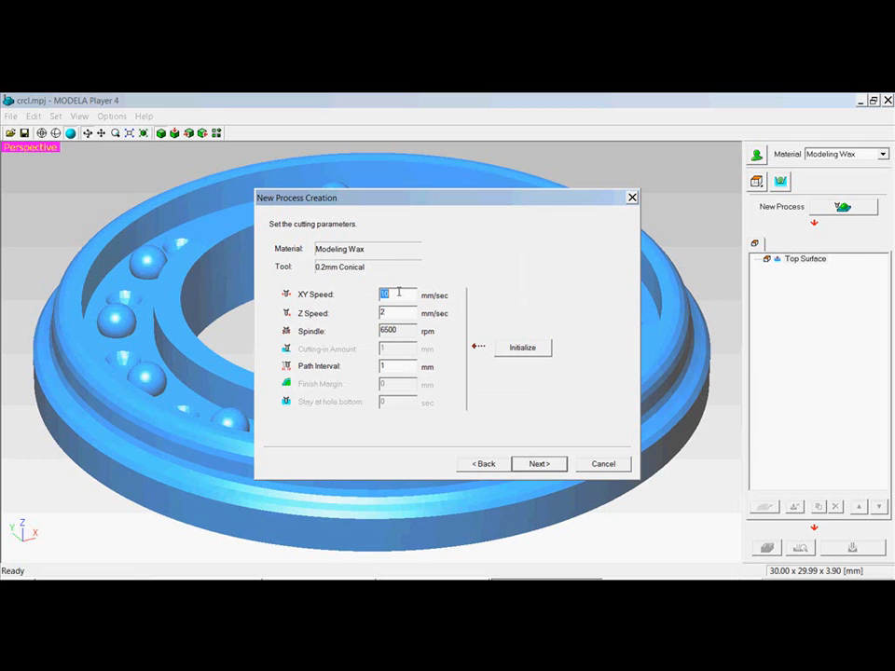
text(15)
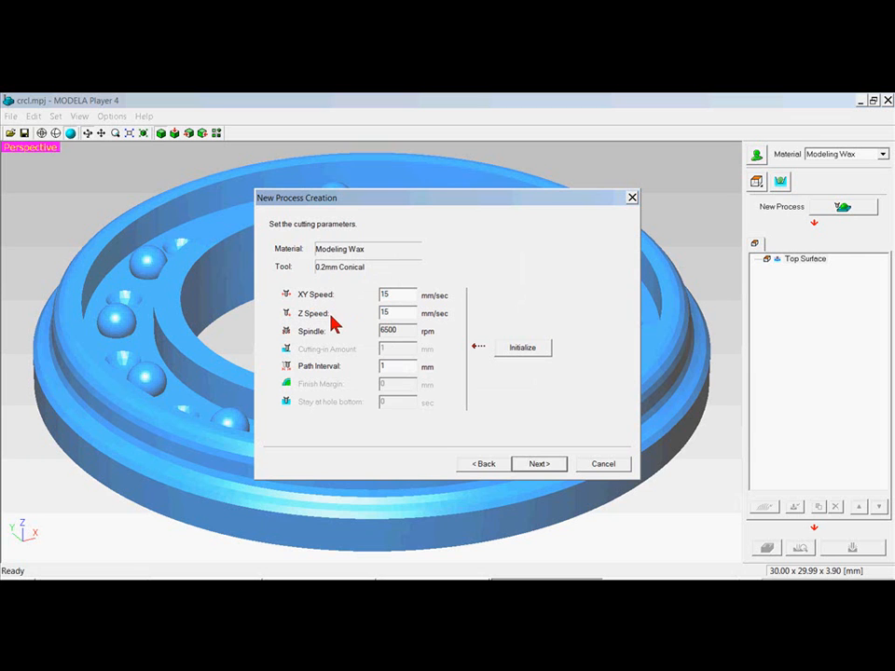
mouse_move(418, 360)
text(05)
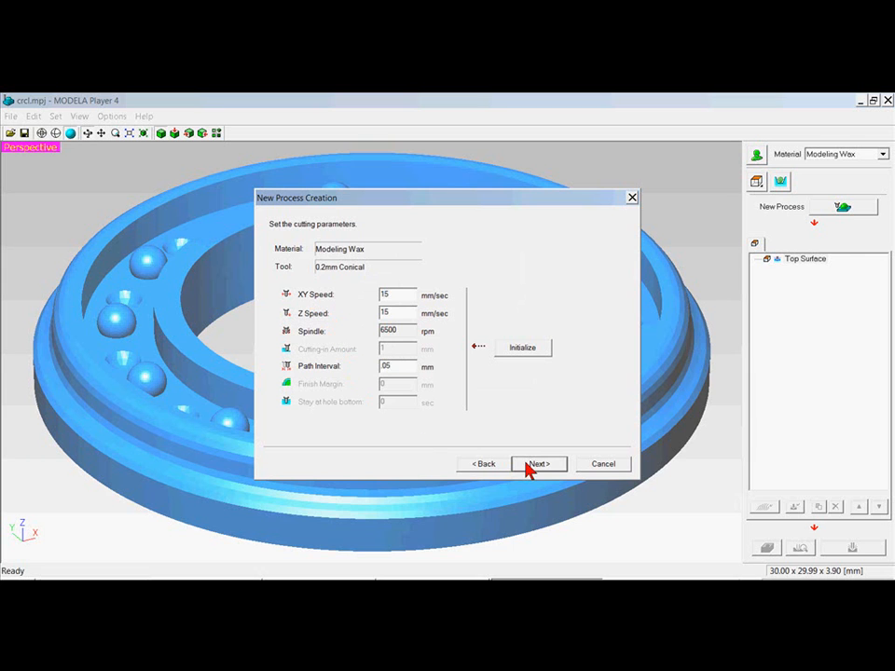
click(538, 463)
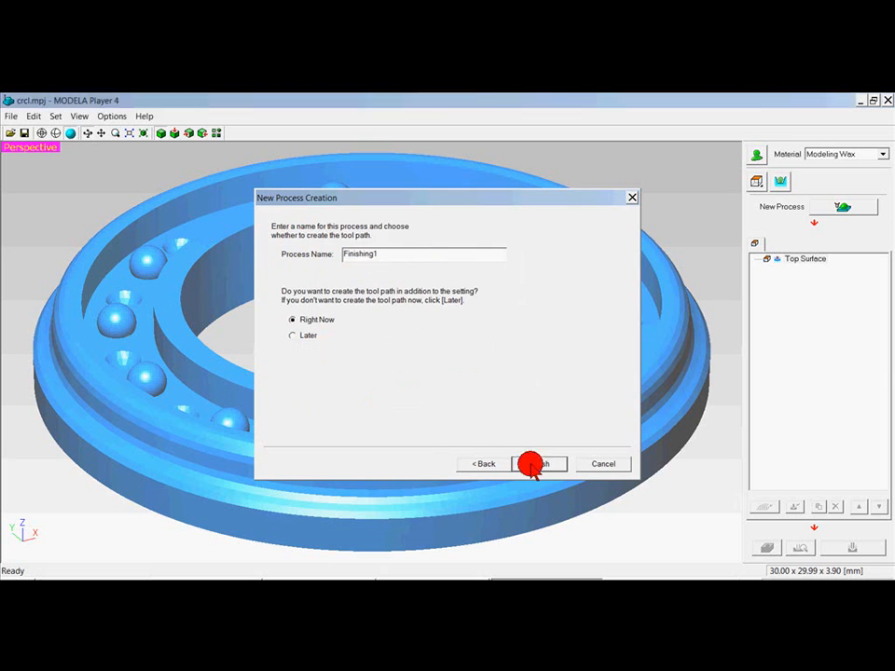
click(536, 464)
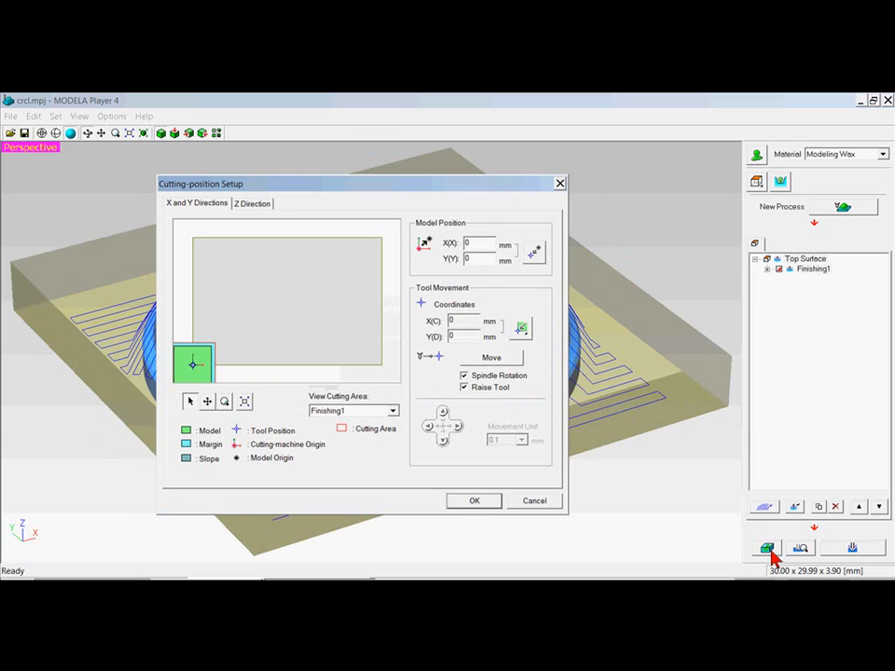
mouse_move(221, 259)
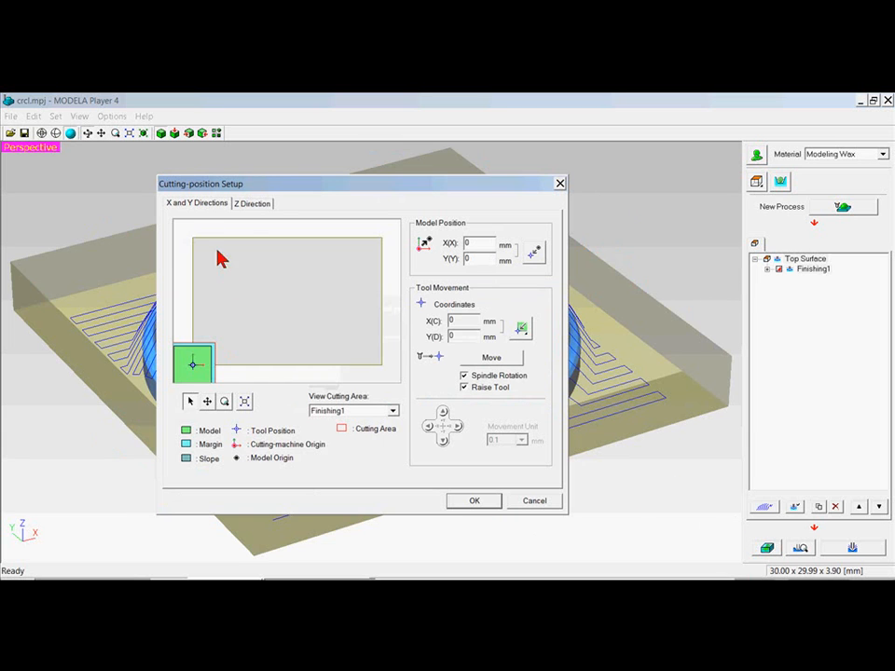
mouse_move(305, 277)
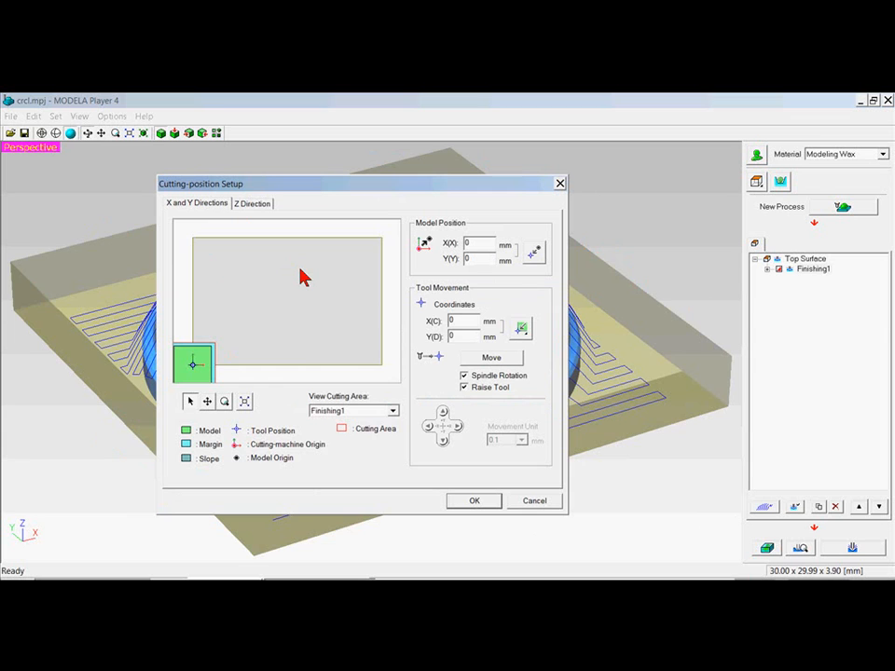
mouse_move(258, 325)
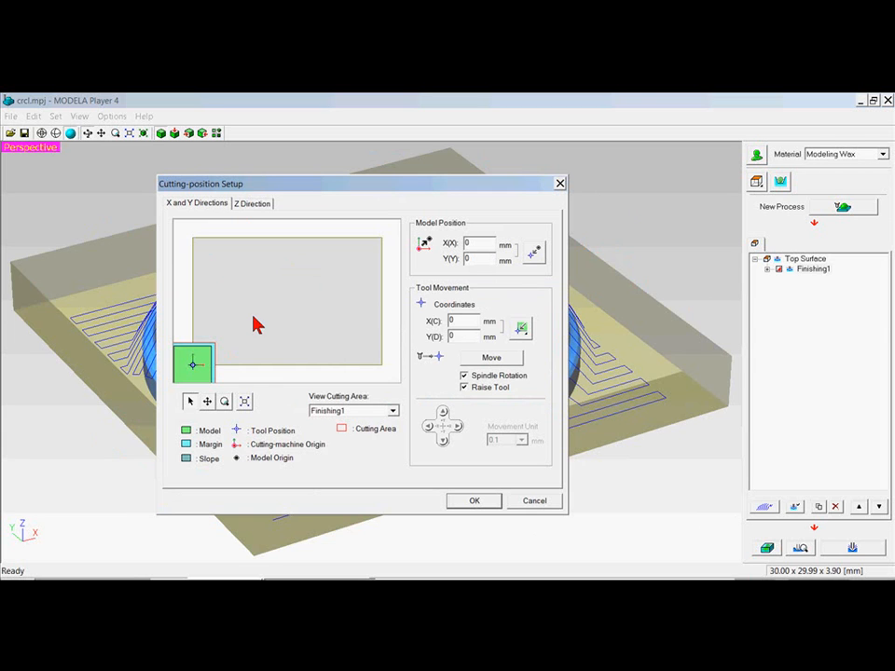
mouse_move(263, 320)
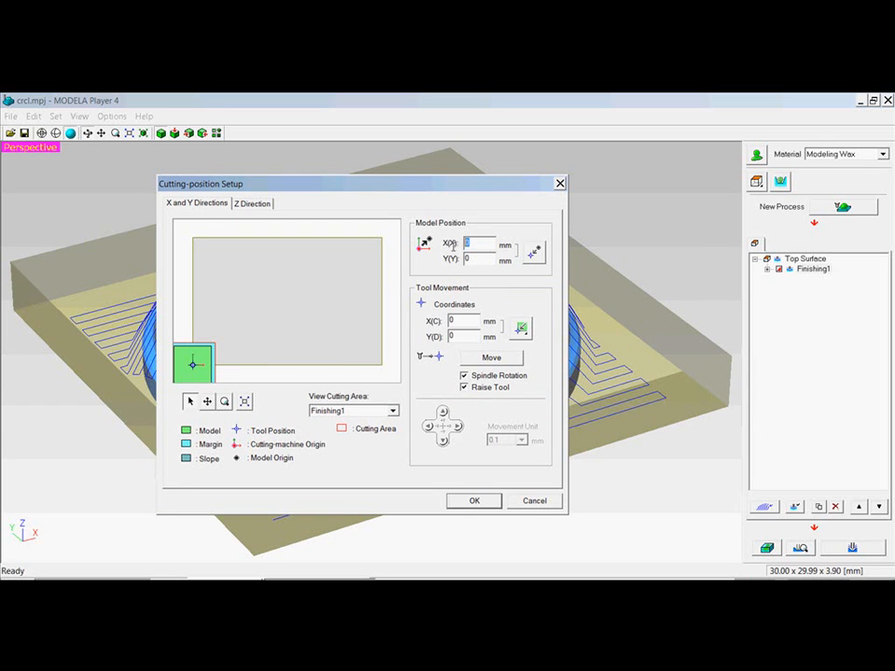
Step: Enter 30 mm as the model position in Cutting-position Setup's X and Y Directions tab
text(30)
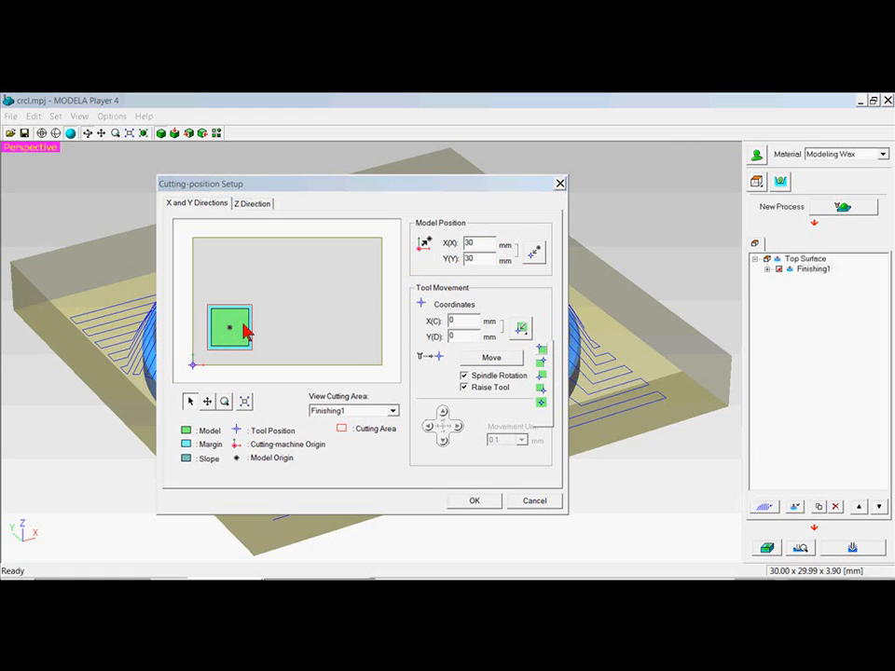
mouse_move(265, 331)
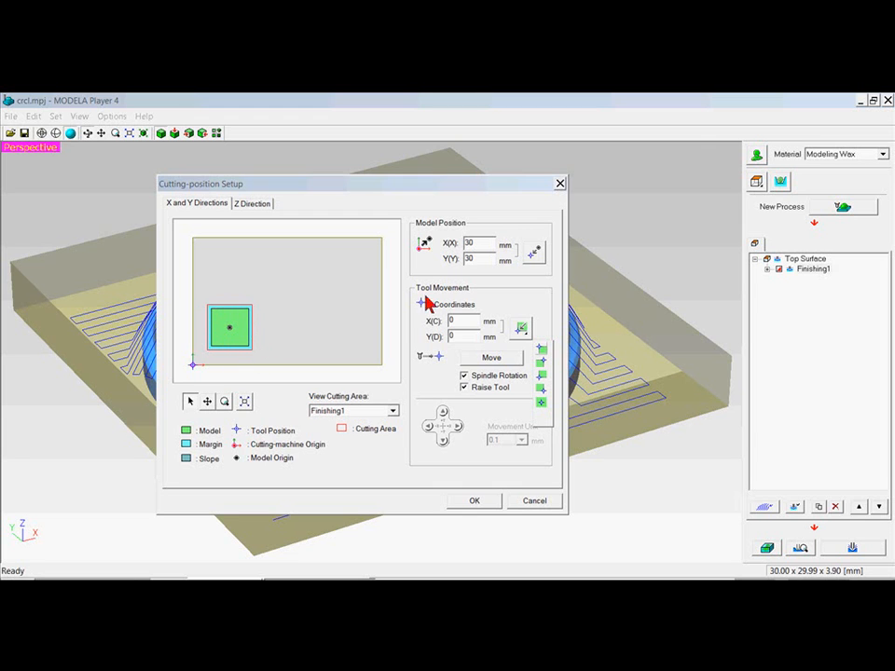
mouse_move(480, 250)
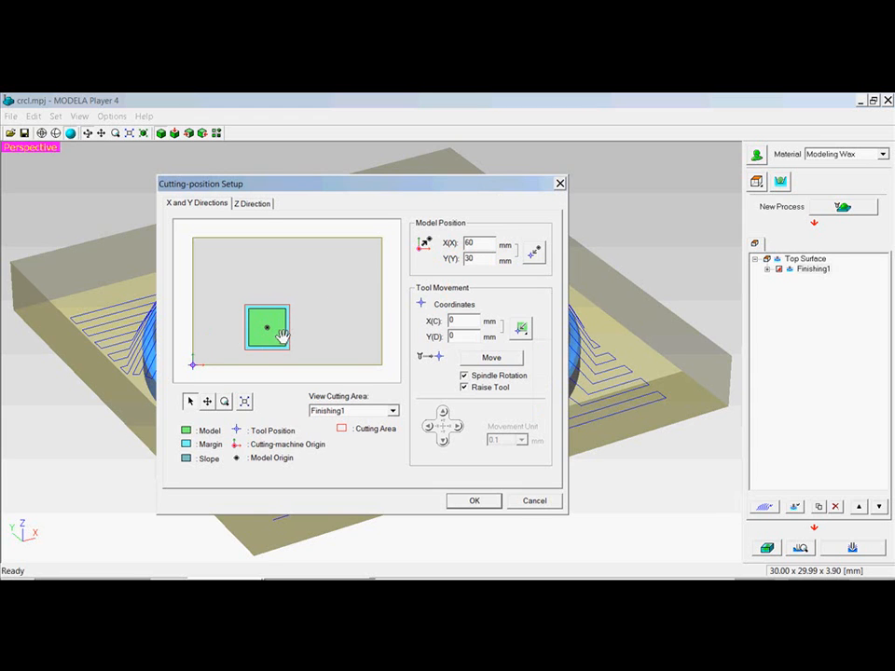
mouse_move(314, 340)
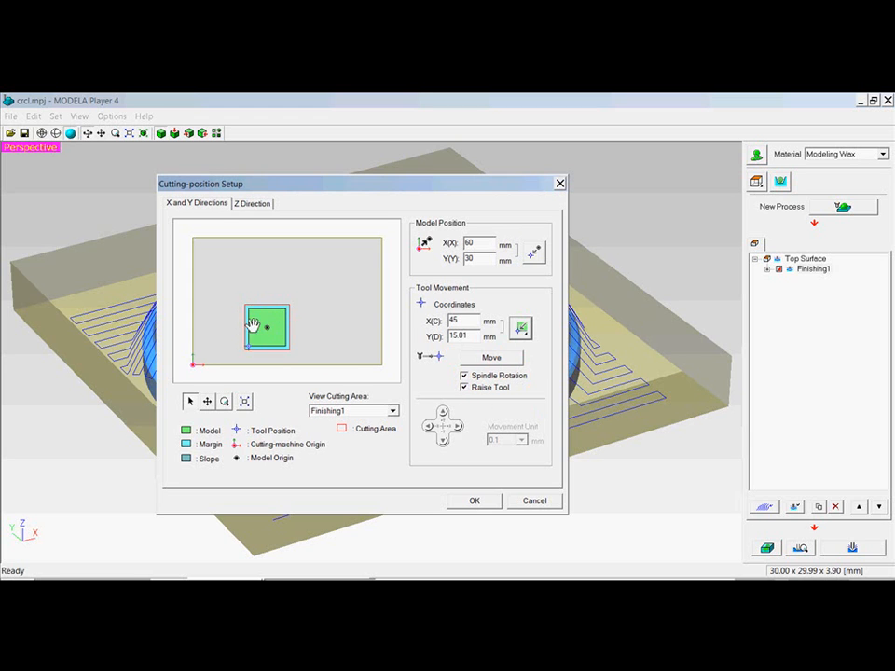
mouse_move(280, 320)
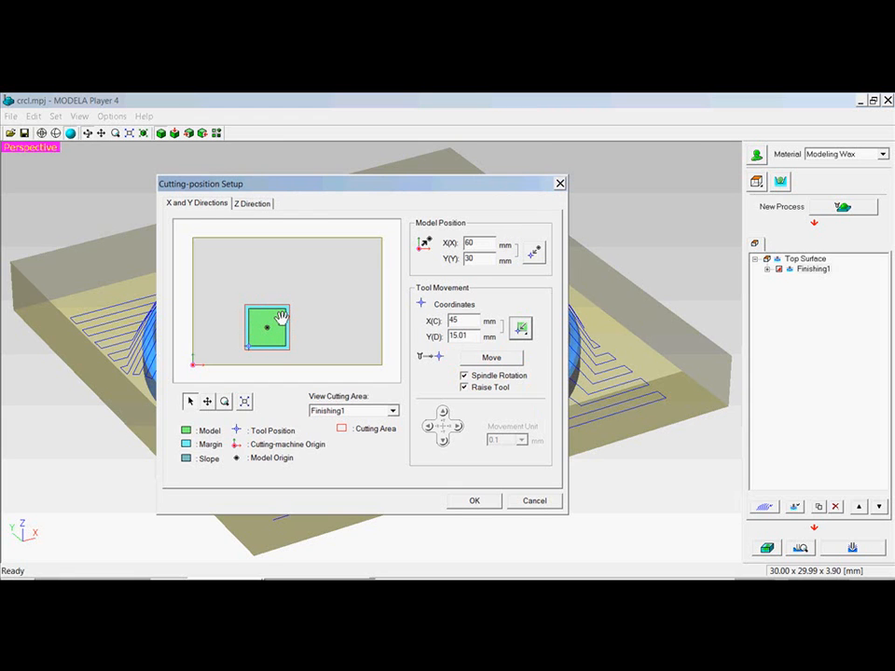
mouse_move(306, 352)
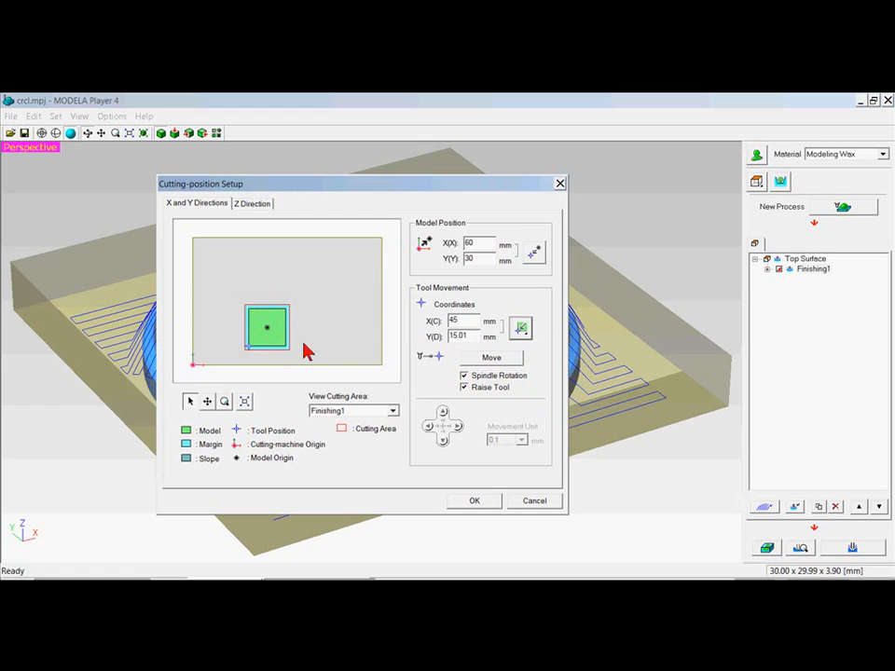
mouse_move(284, 336)
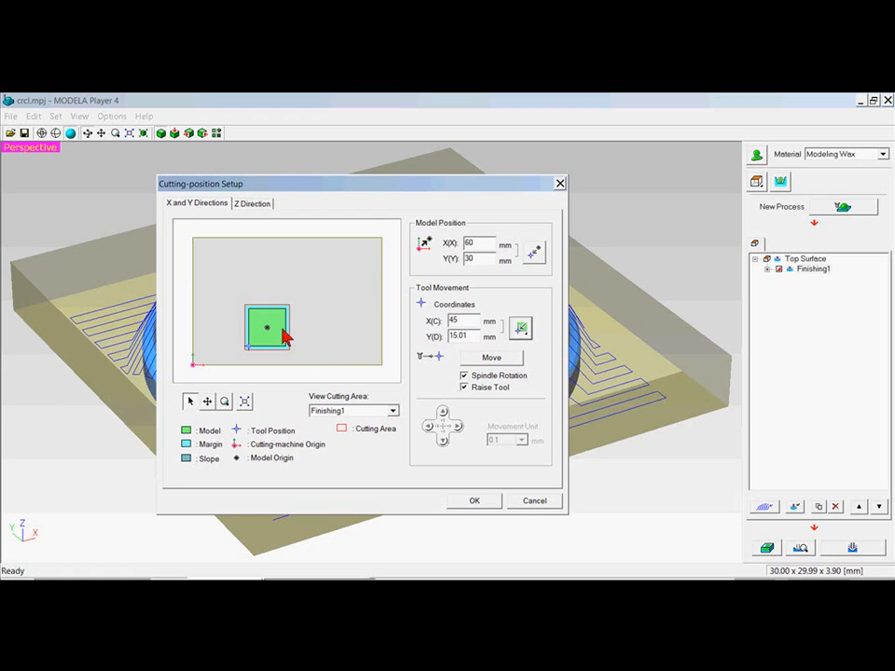
mouse_move(298, 329)
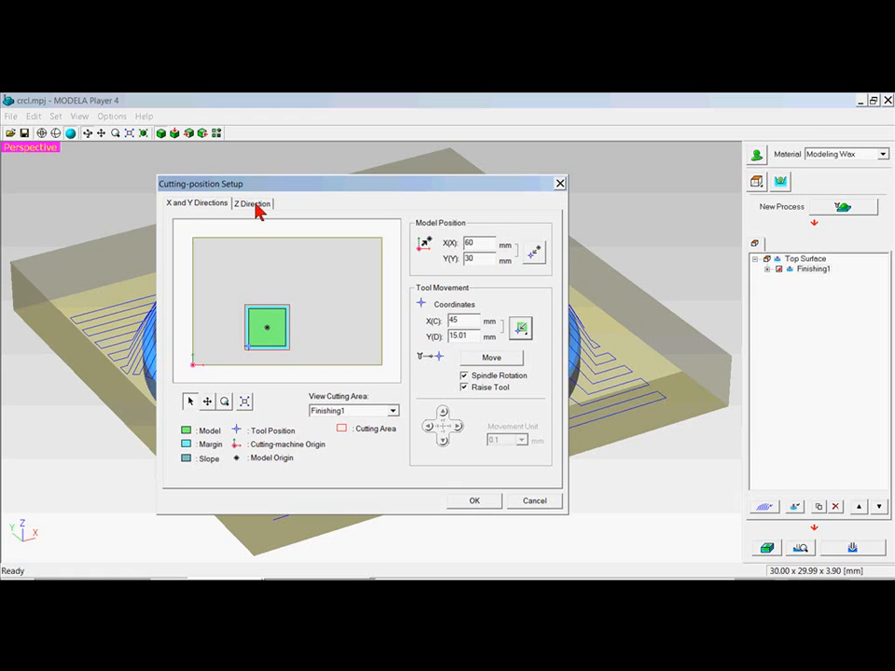
Step: Set the cutting position's tool-up height to 2 mm, with top-edge depth at 0 mm
click(251, 204)
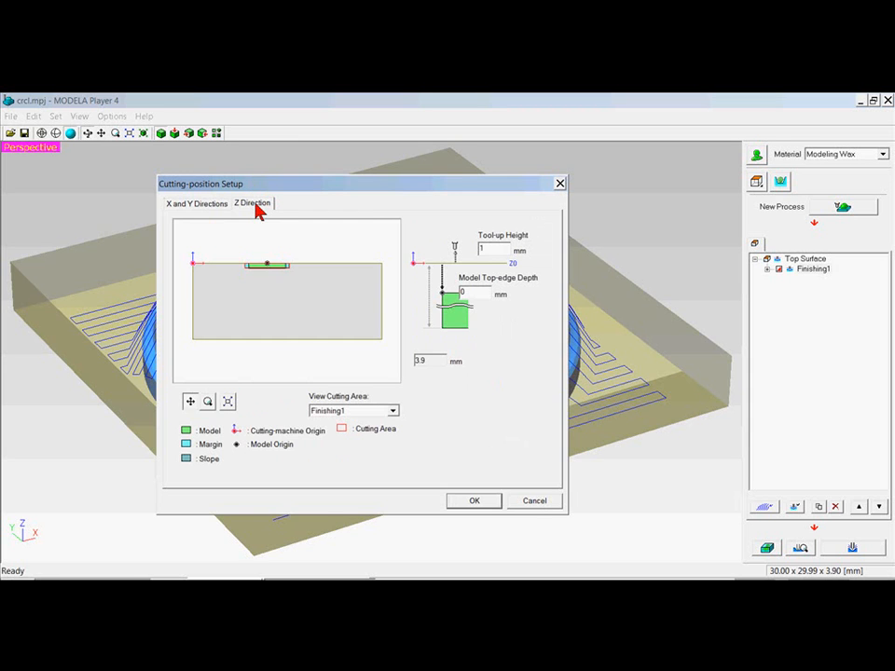
mouse_move(473, 278)
text(2)
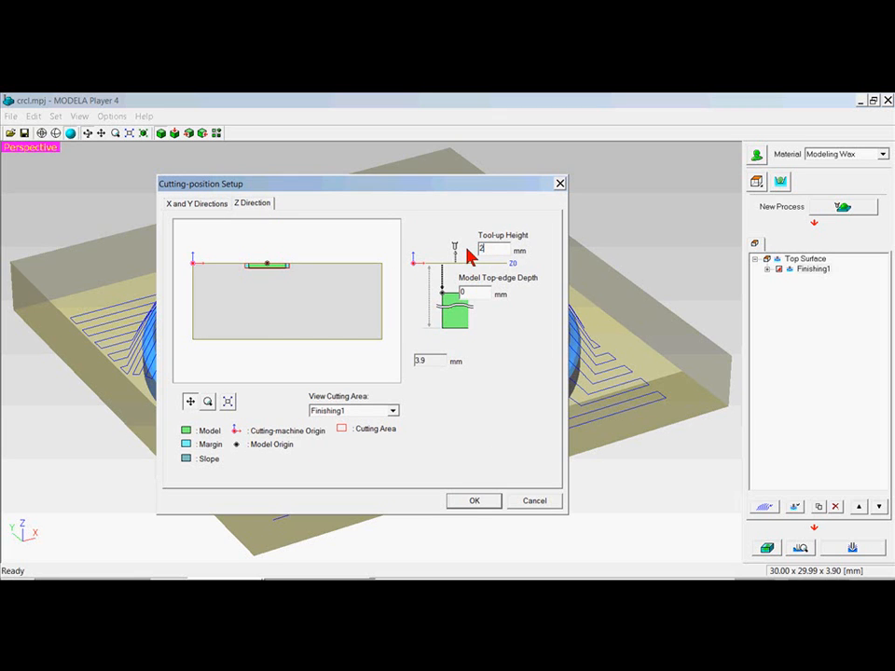
click(474, 501)
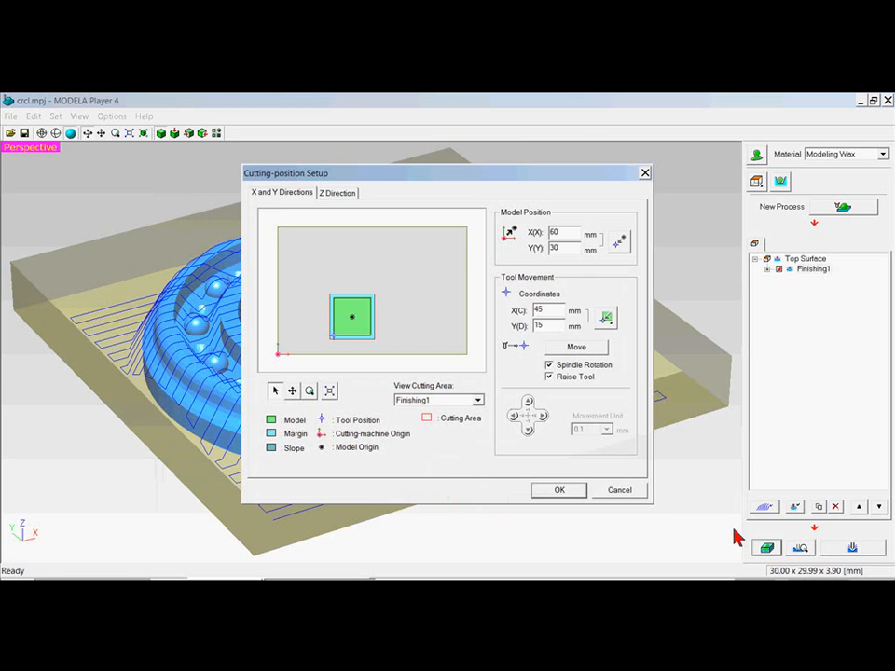
click(338, 192)
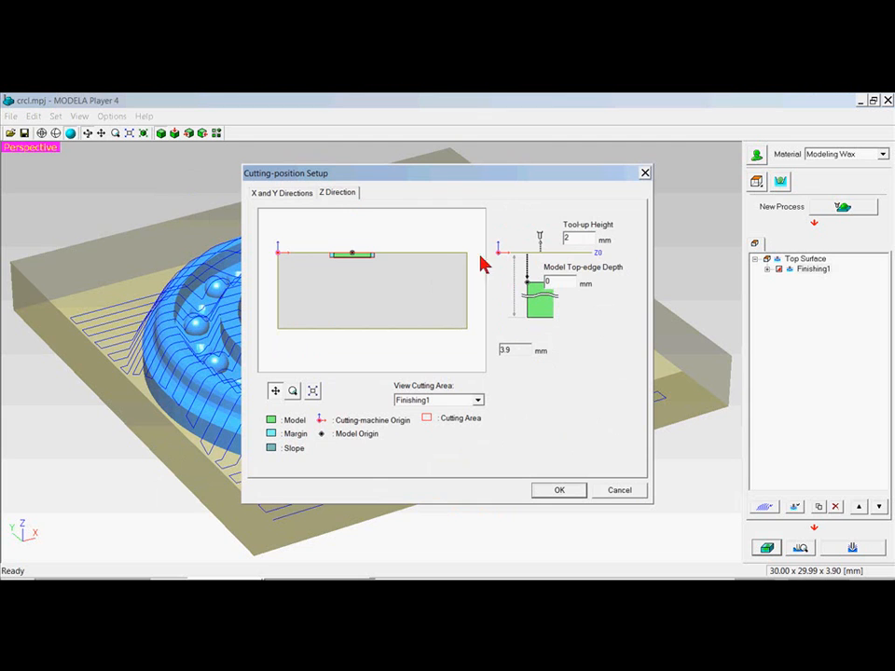
mouse_move(315, 370)
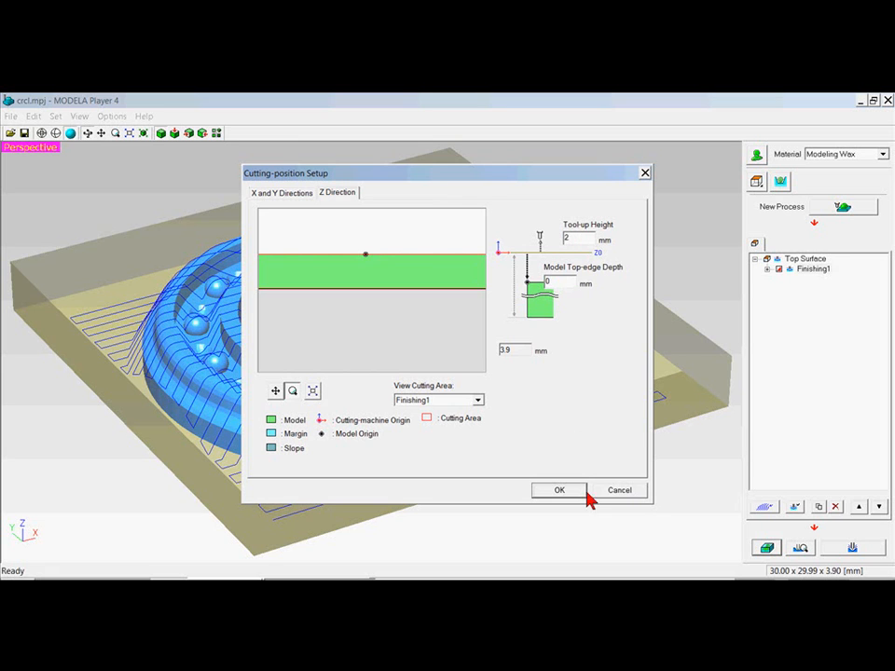
Step: Set tool-up height 1 mm and model top-edge depth 2 mm, and confirm
click(559, 490)
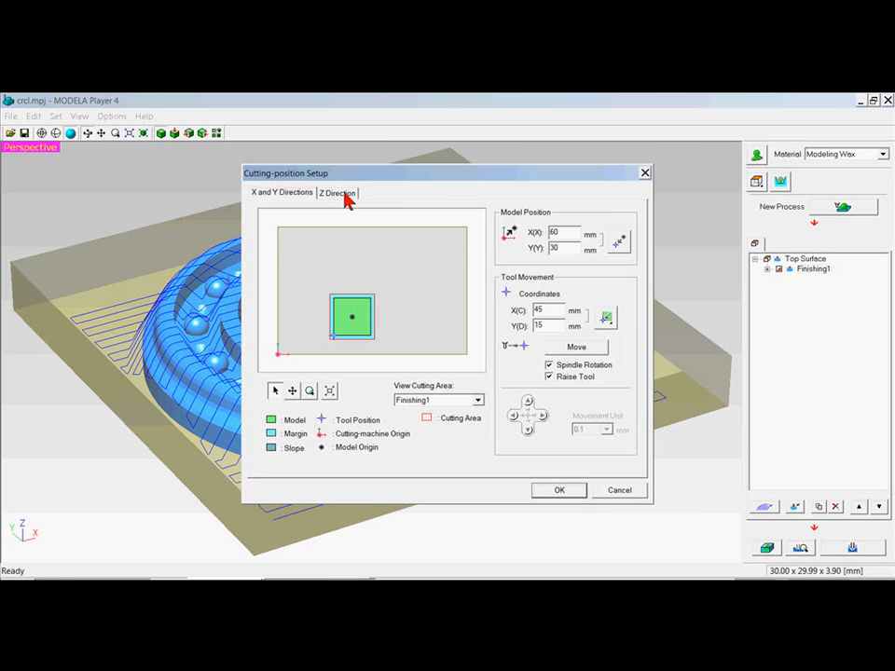
click(338, 192)
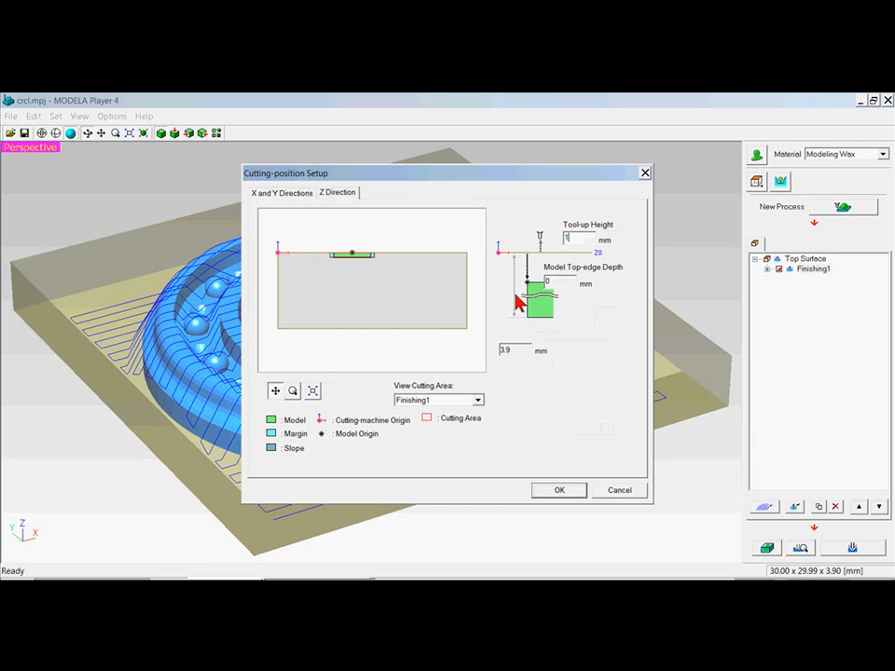
click(559, 283)
text(2)
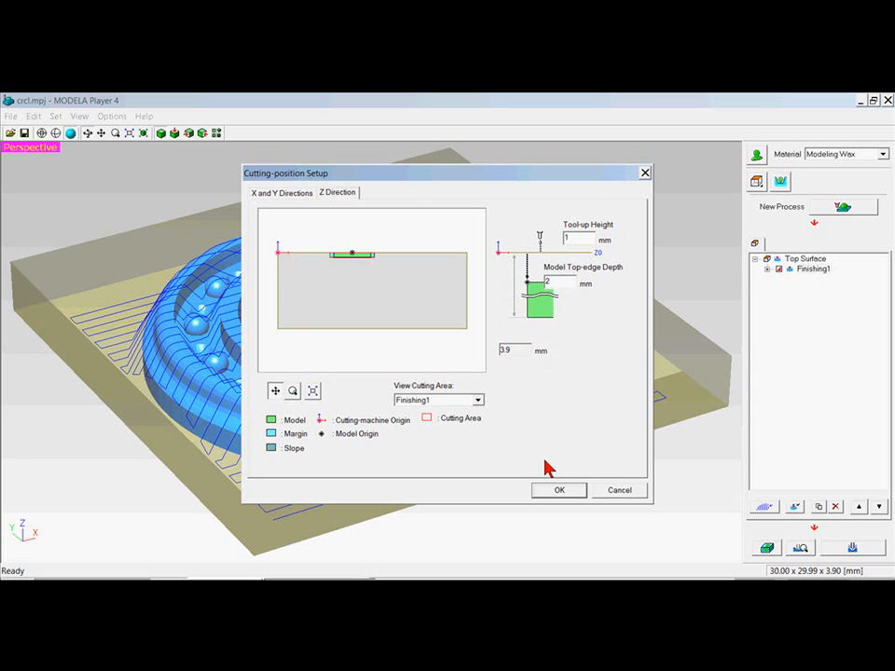
click(559, 490)
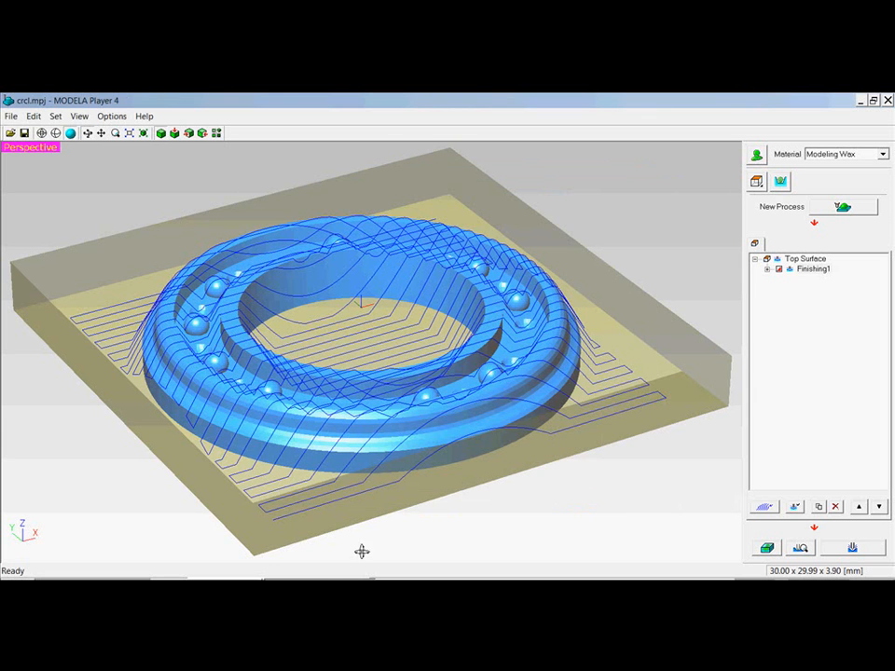
click(766, 546)
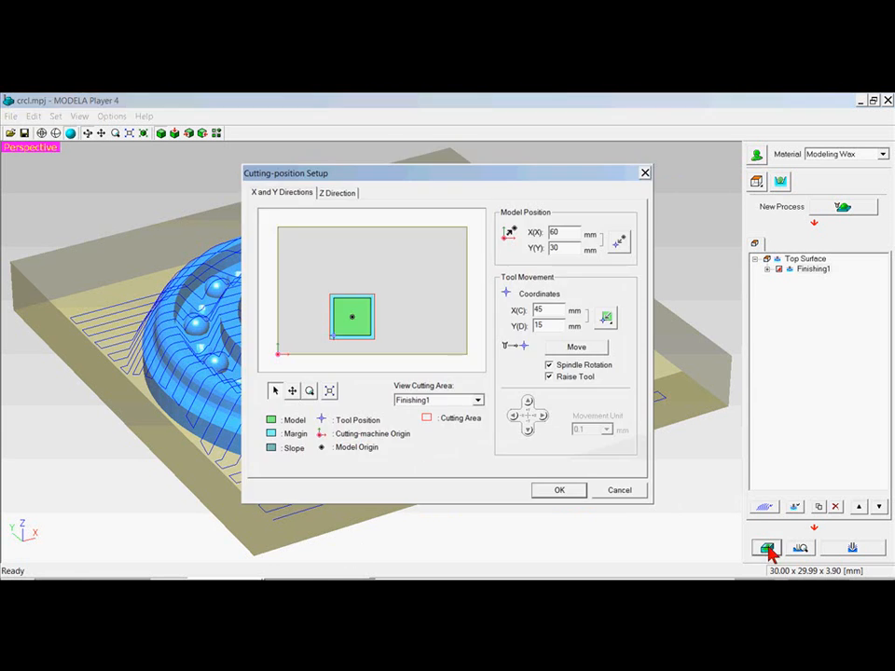
click(338, 193)
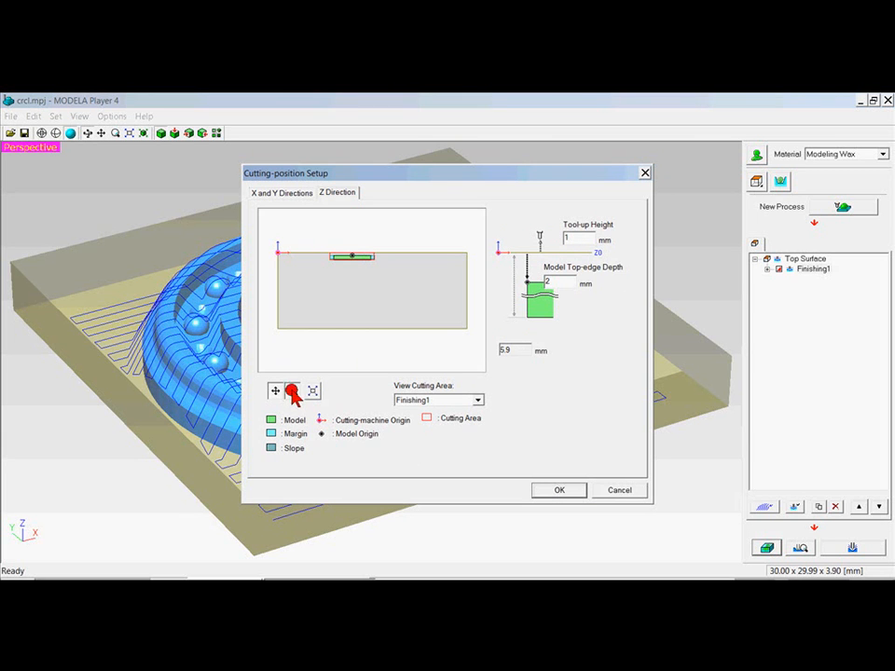
click(293, 391)
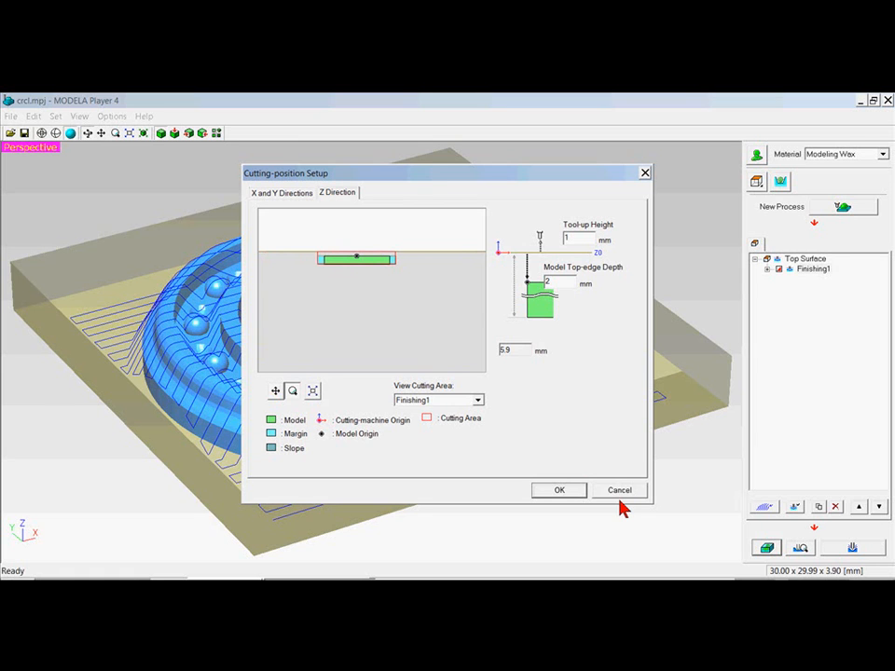
mouse_move(555, 315)
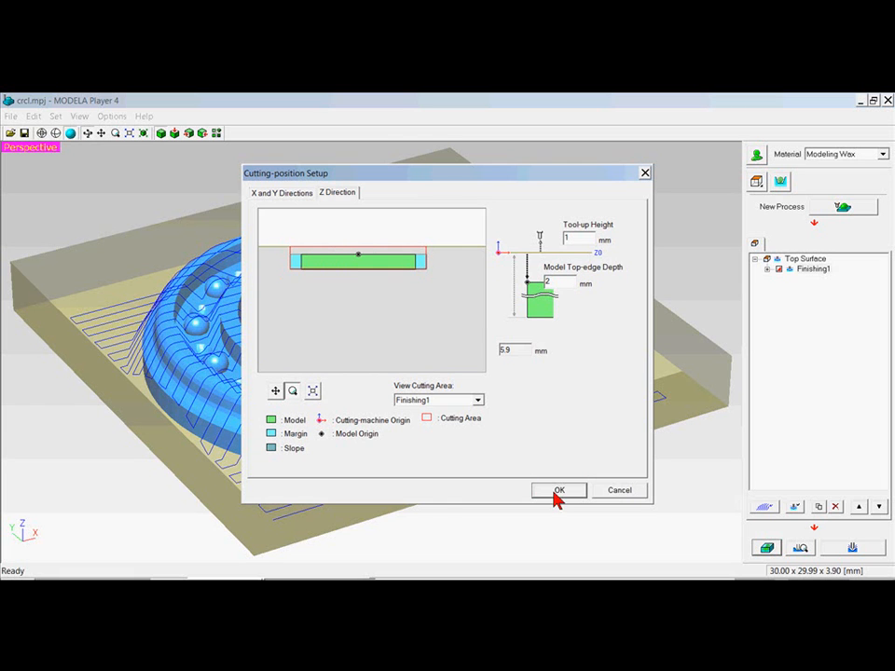
click(559, 490)
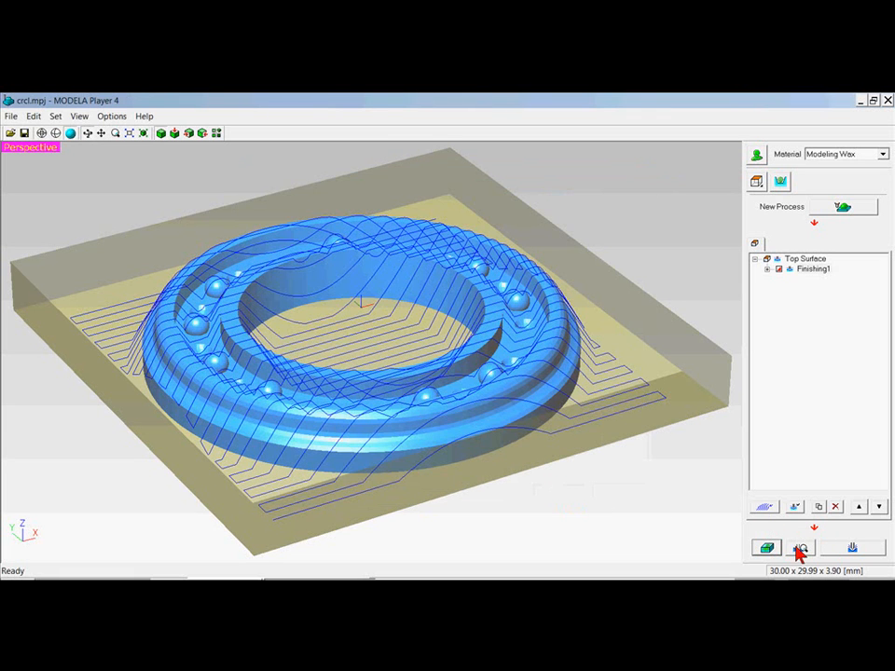